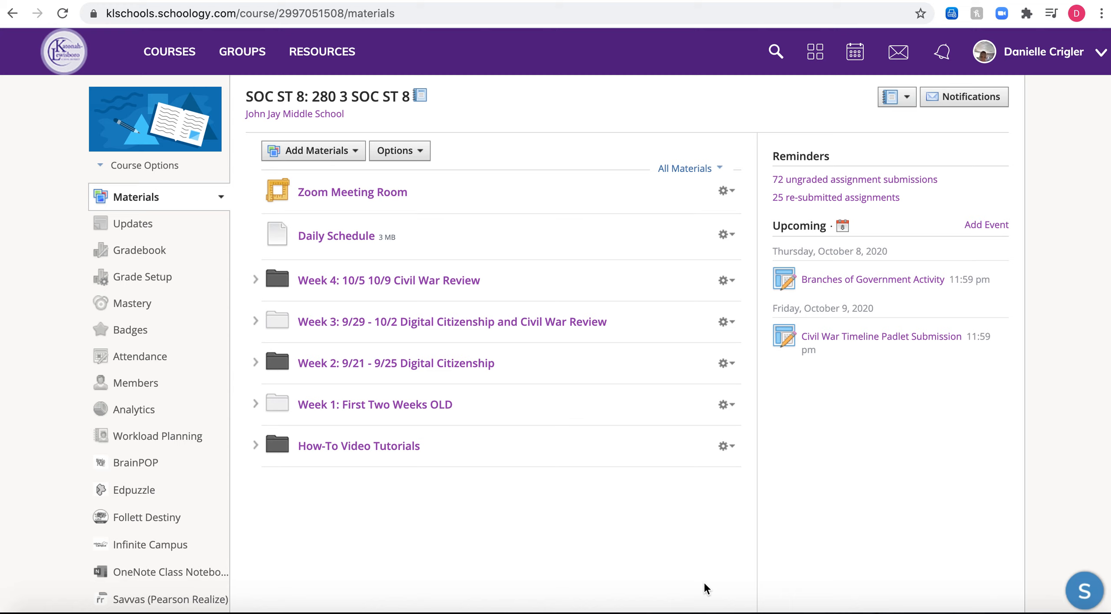
mouse_move(427, 295)
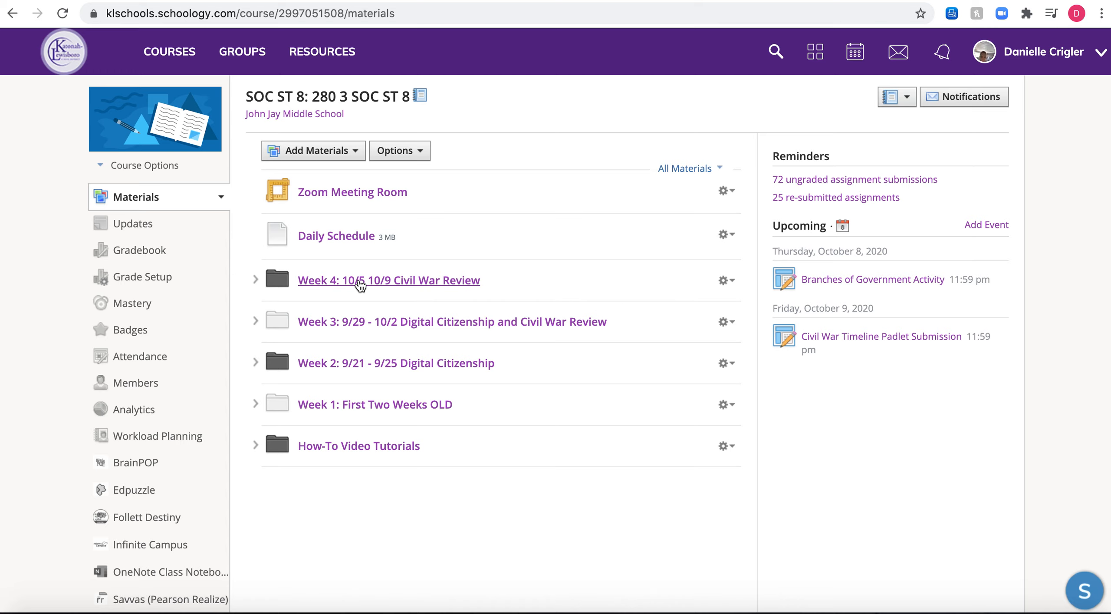
Open the Week 4 Civil War Review folder, then its Friday 10/9 folder
left_click(362, 280)
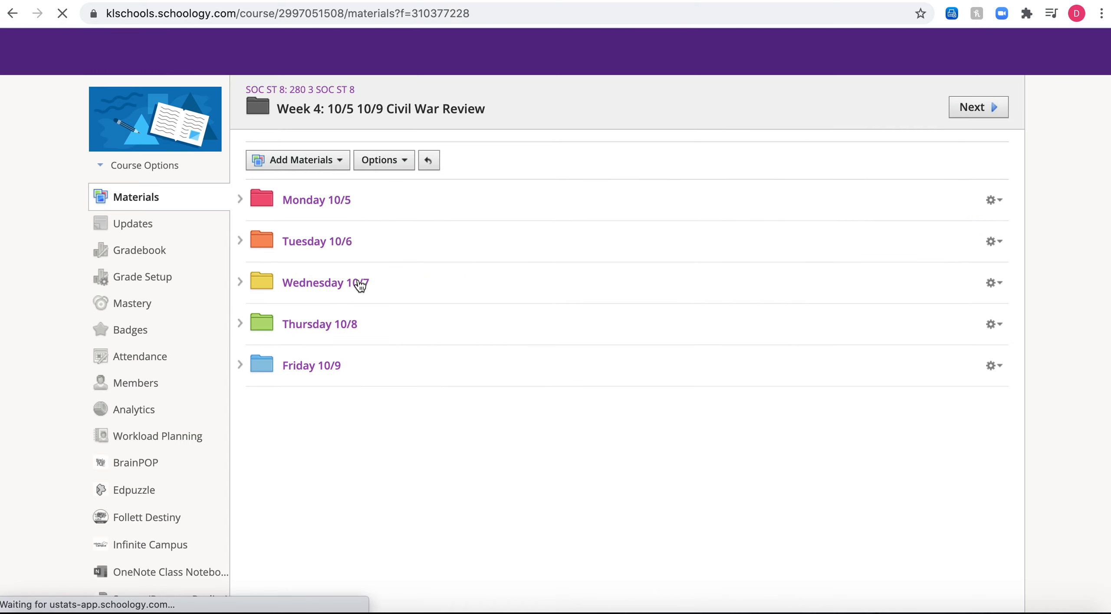
mouse_move(314, 374)
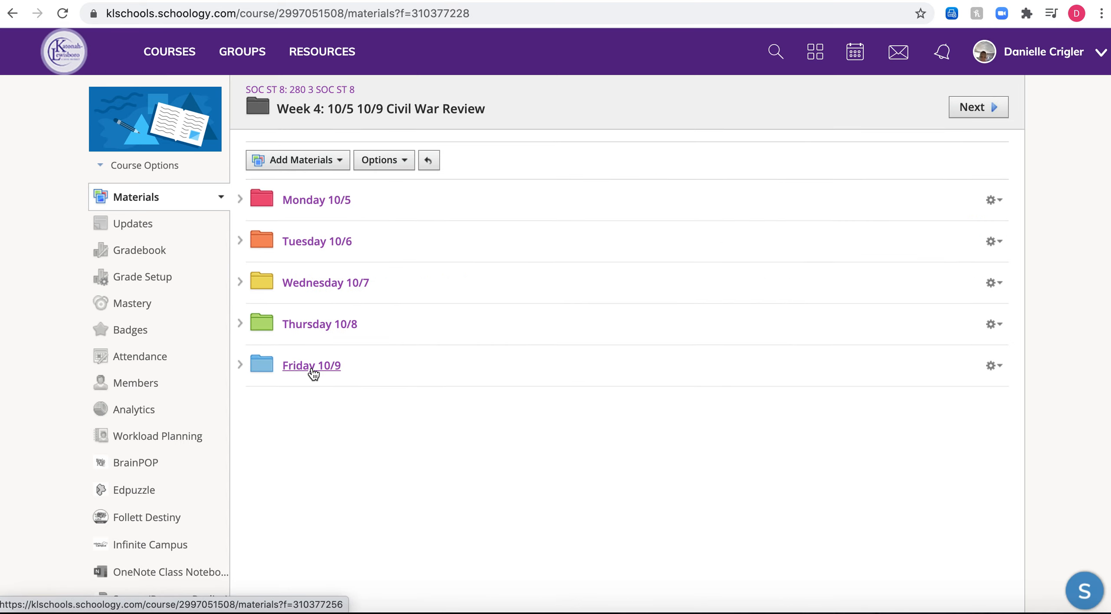
left_click(311, 366)
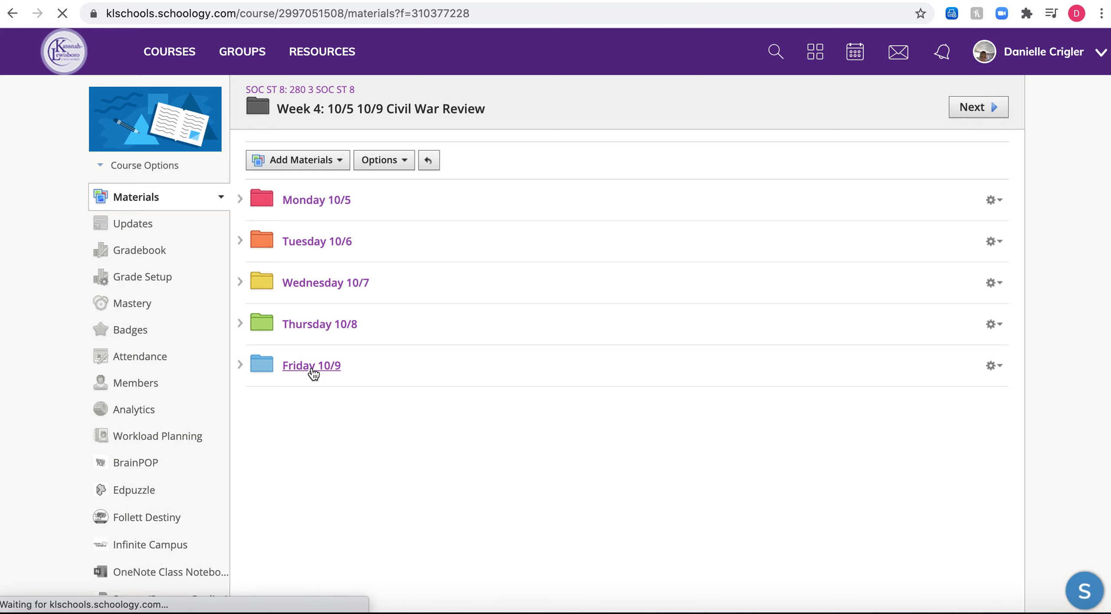
left_click(310, 365)
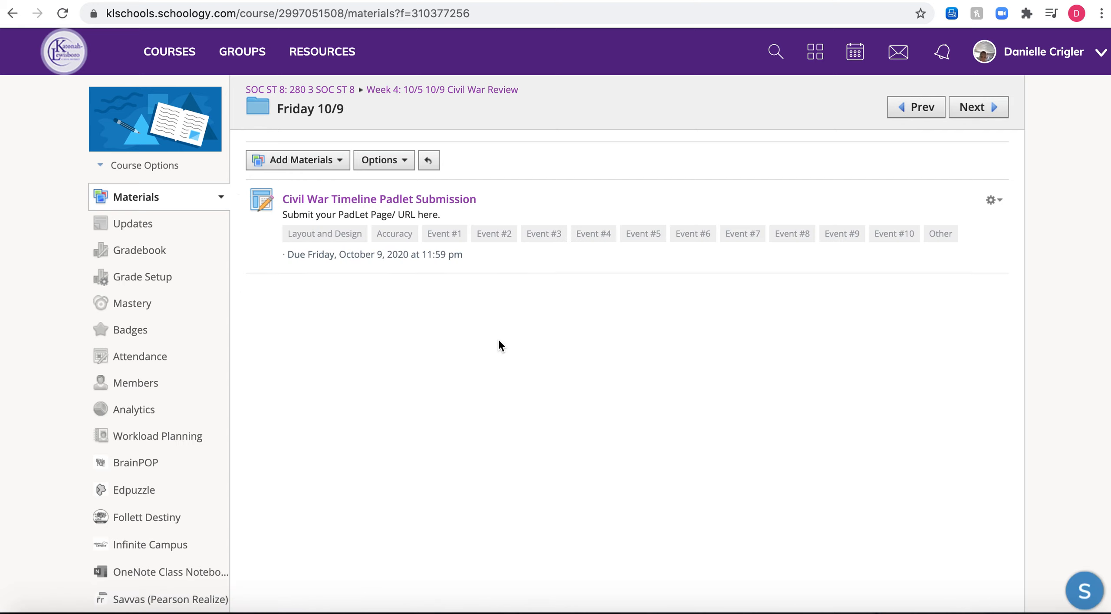
mouse_move(343, 246)
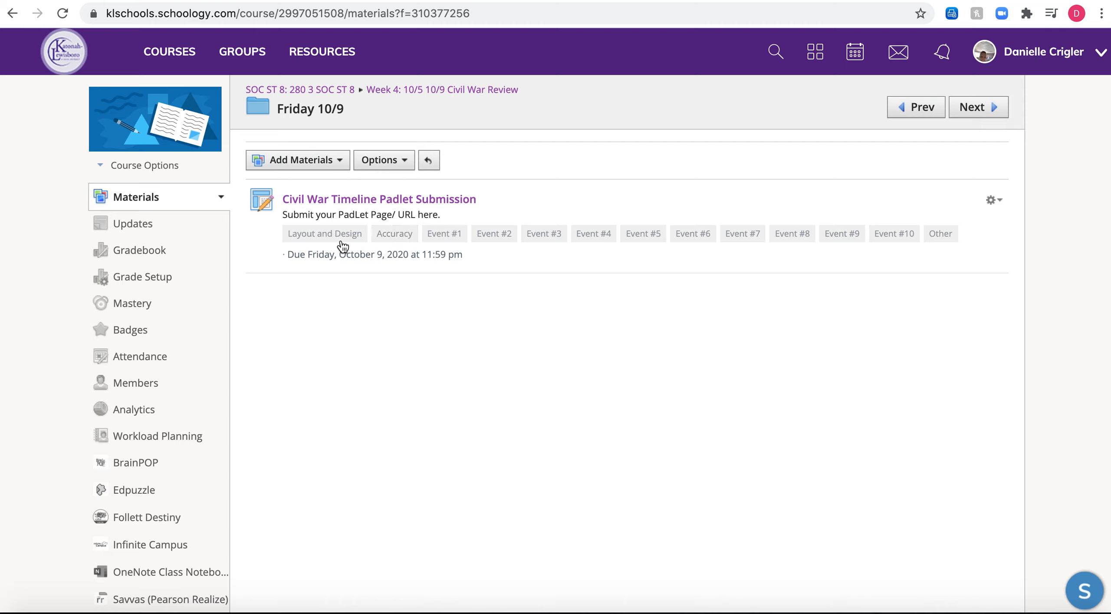
mouse_move(363, 206)
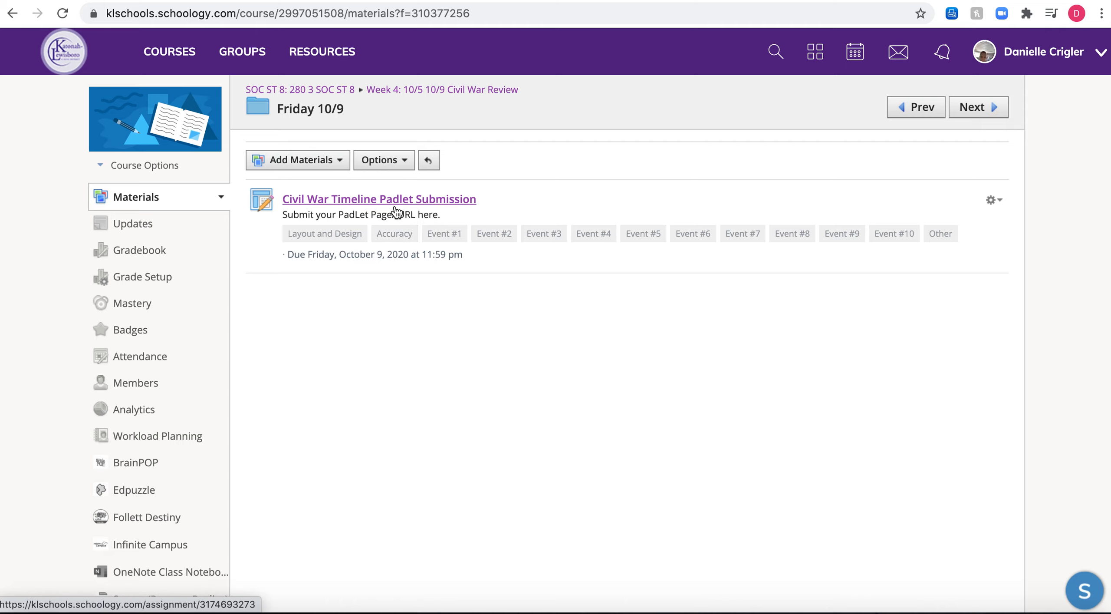
Open the Civil War Timeline Padlet Submission assignment page with its rubric and submissions
left_click(390, 205)
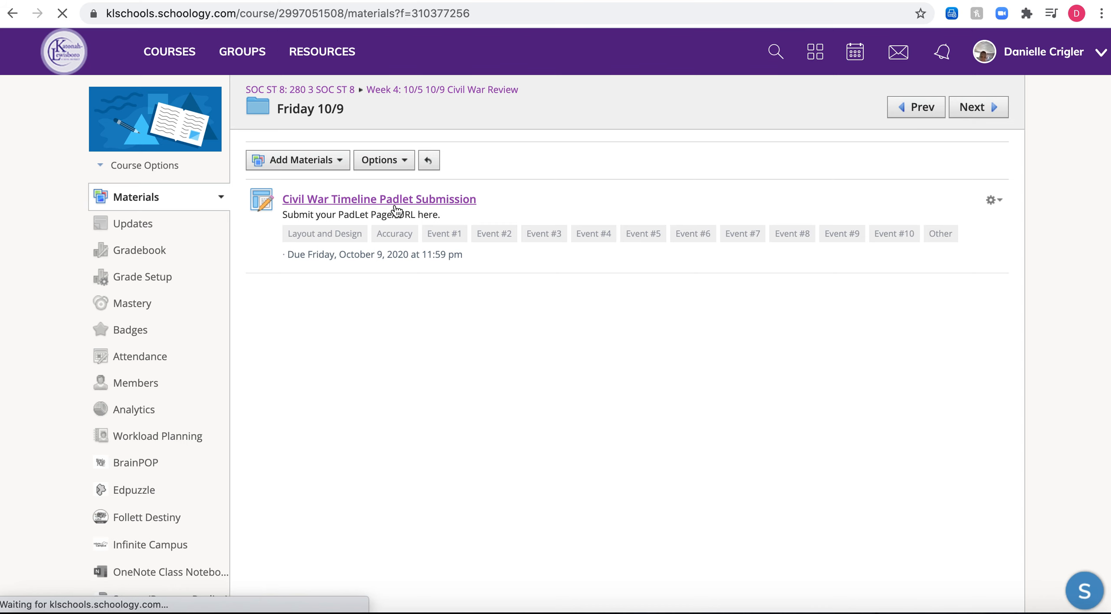
left_click(378, 198)
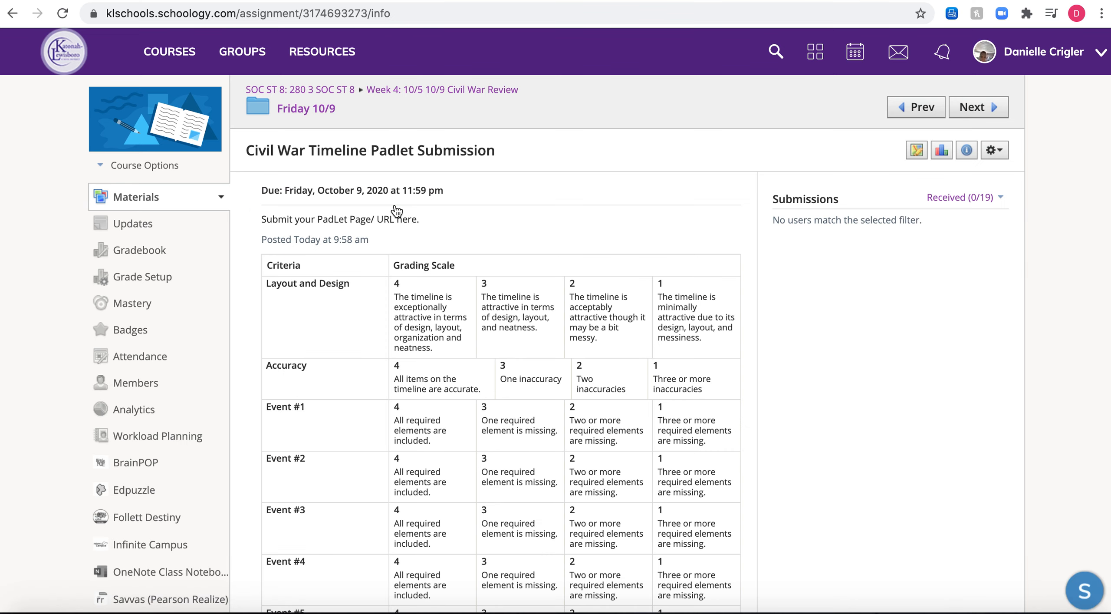
mouse_move(748, 453)
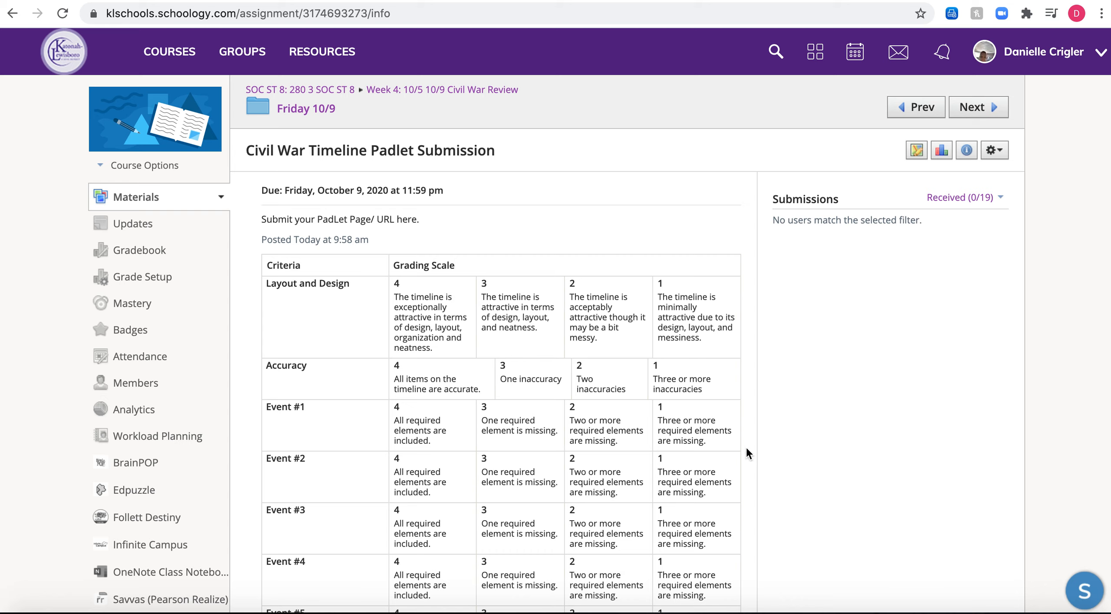
mouse_move(784, 198)
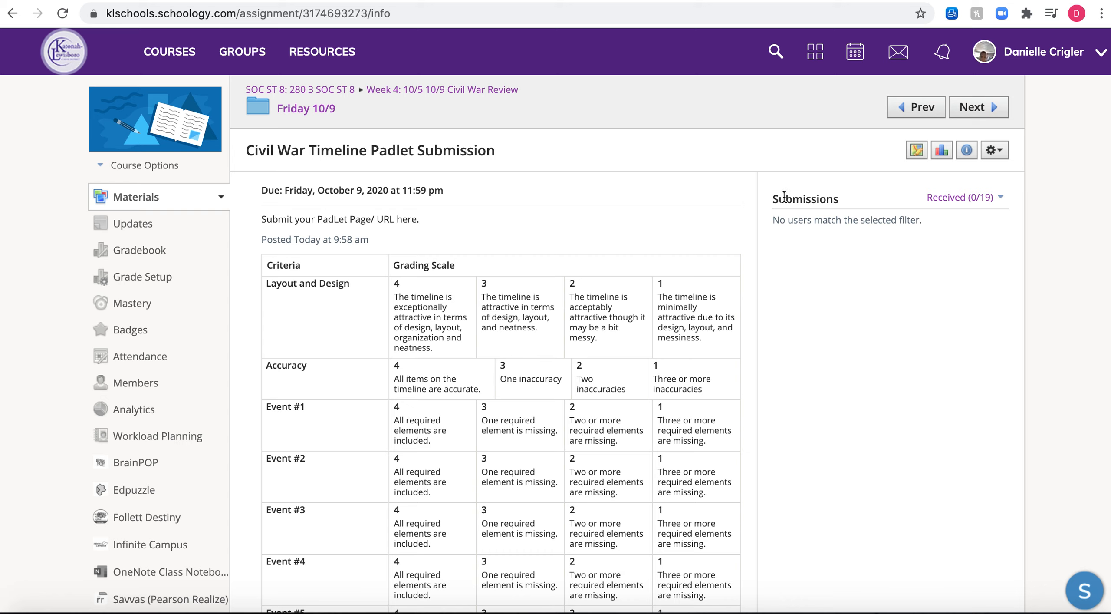
mouse_move(774, 202)
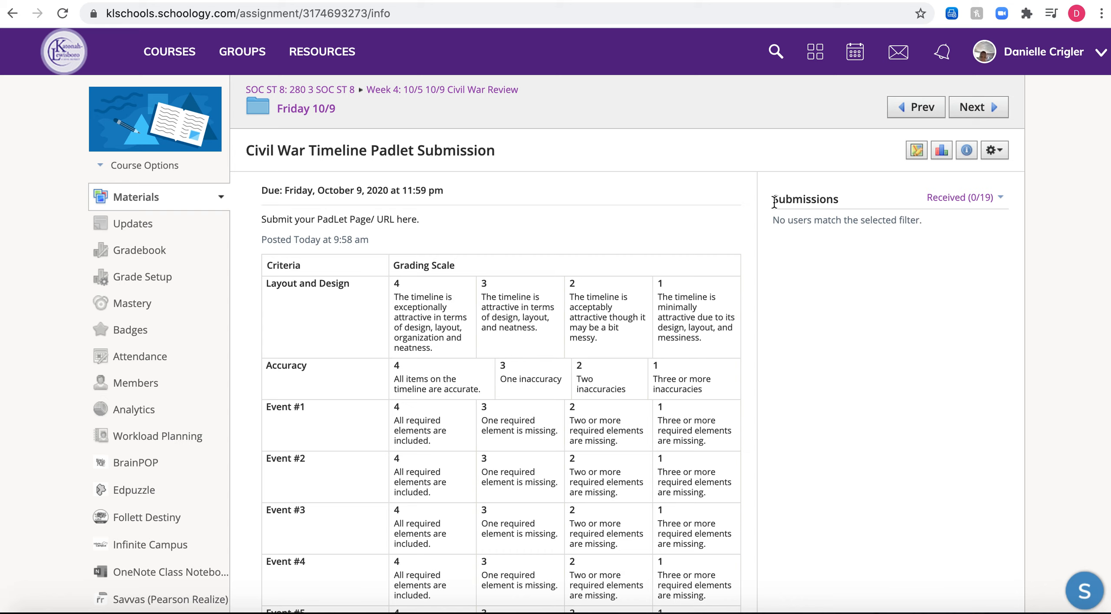
mouse_move(816, 213)
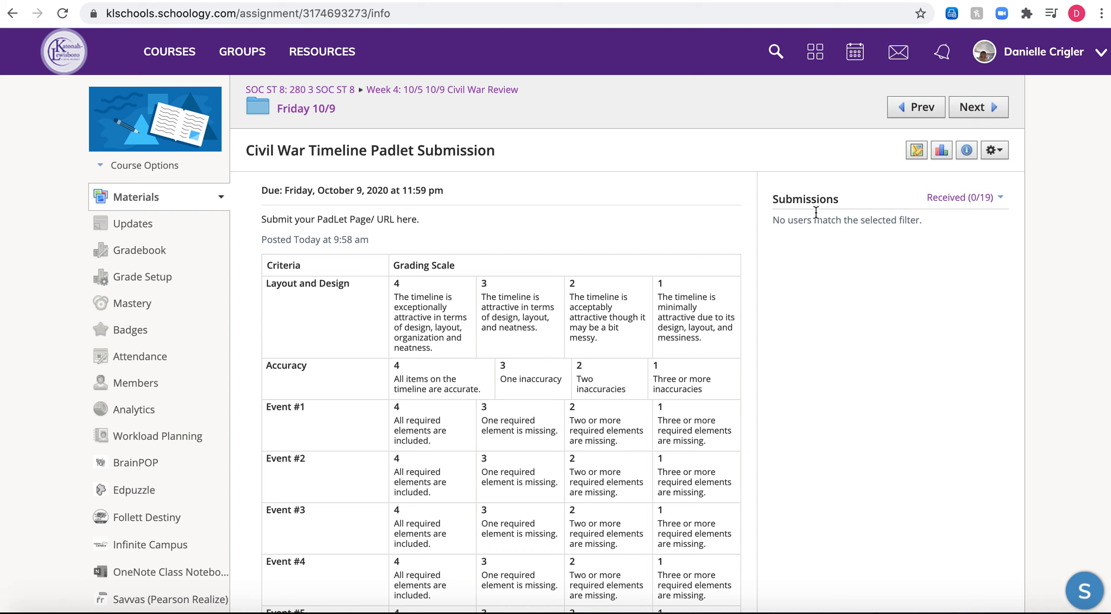
mouse_move(430, 327)
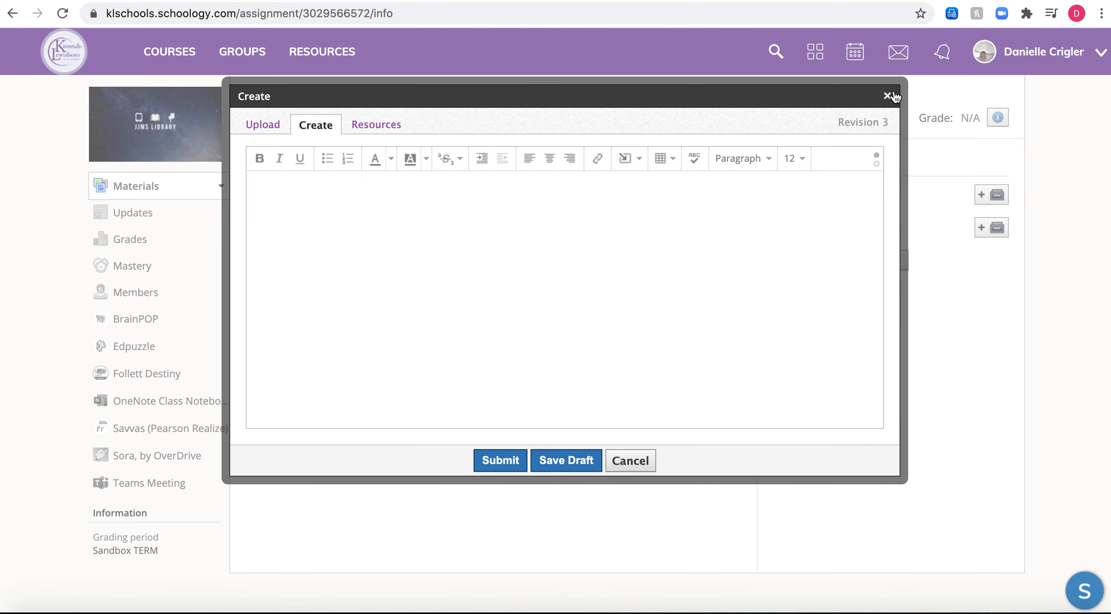
Close the revision text editor to see the Video Upload assignment's two submitted revisions
left_click(887, 97)
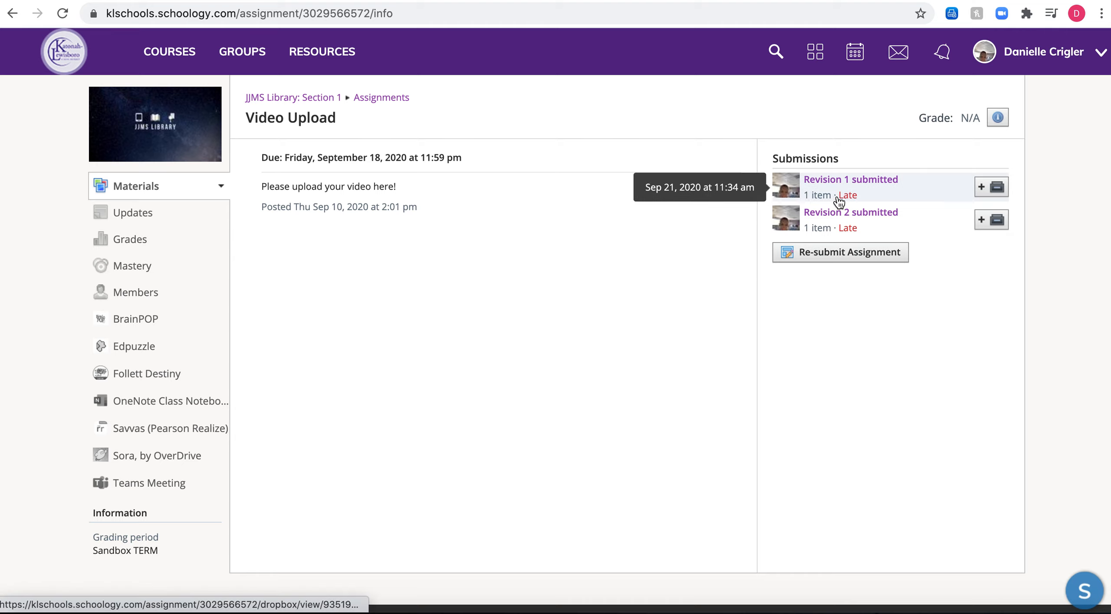
mouse_move(836, 231)
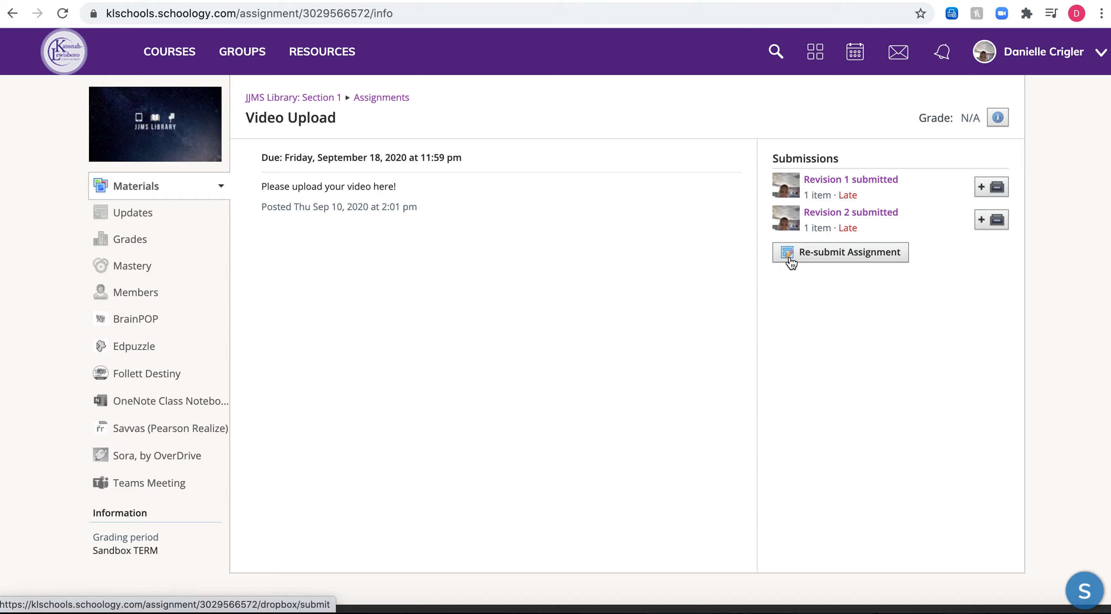
mouse_move(866, 267)
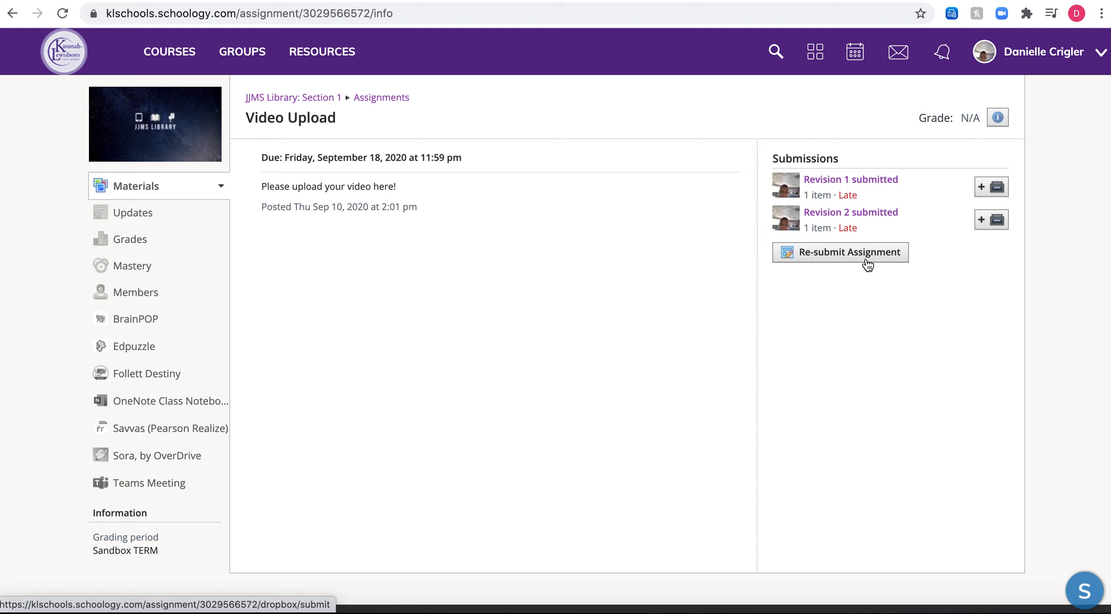
mouse_move(827, 267)
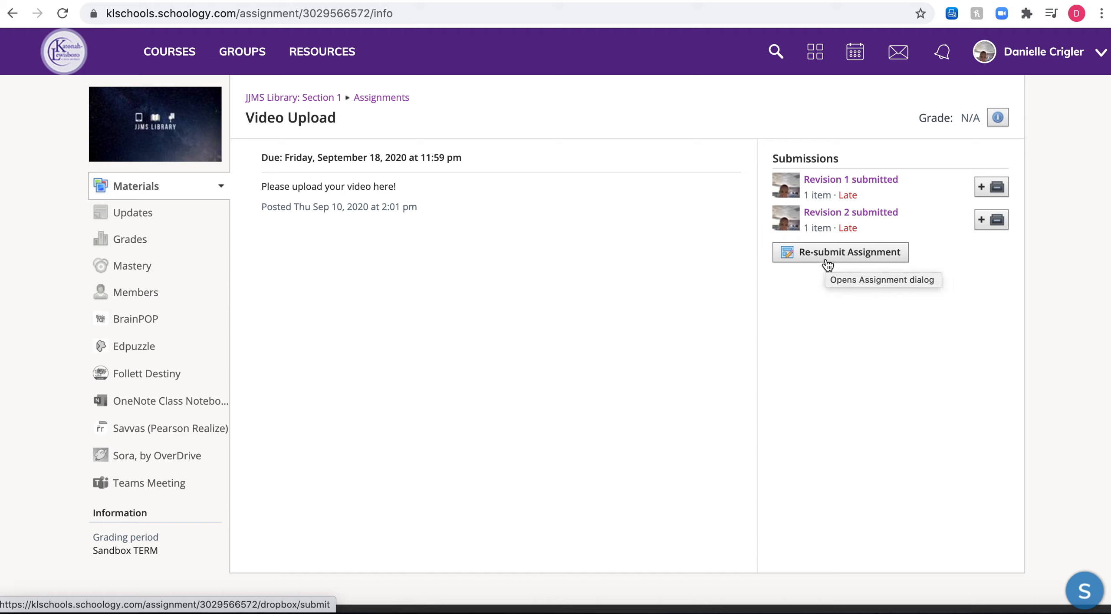
mouse_move(801, 249)
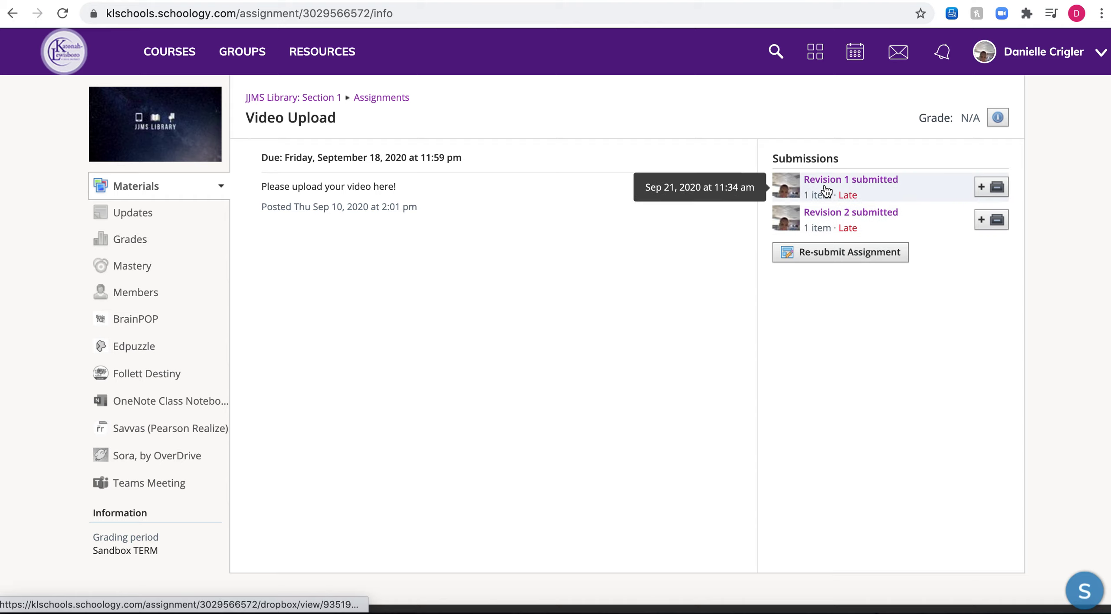
mouse_move(829, 256)
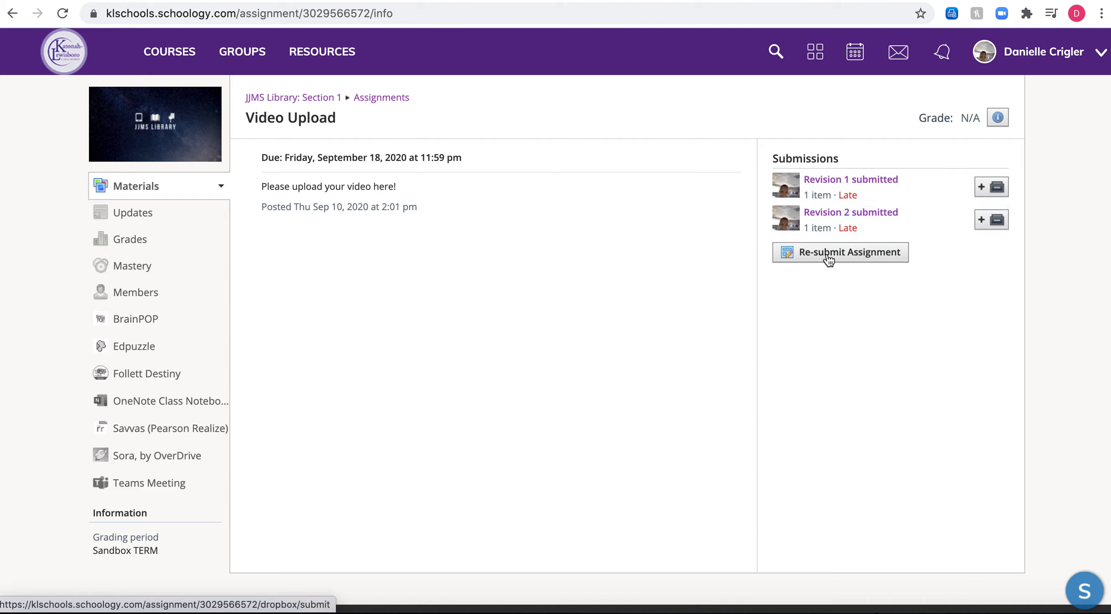
mouse_move(882, 259)
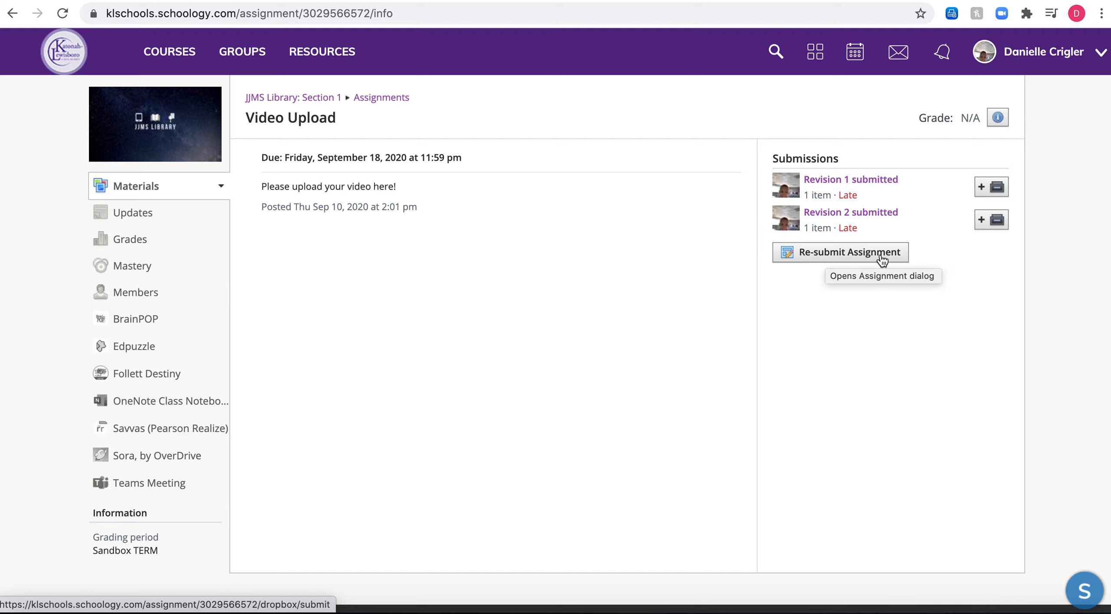
Start a Revision 3 resubmission of Video Upload using the Create text editor
left_click(852, 253)
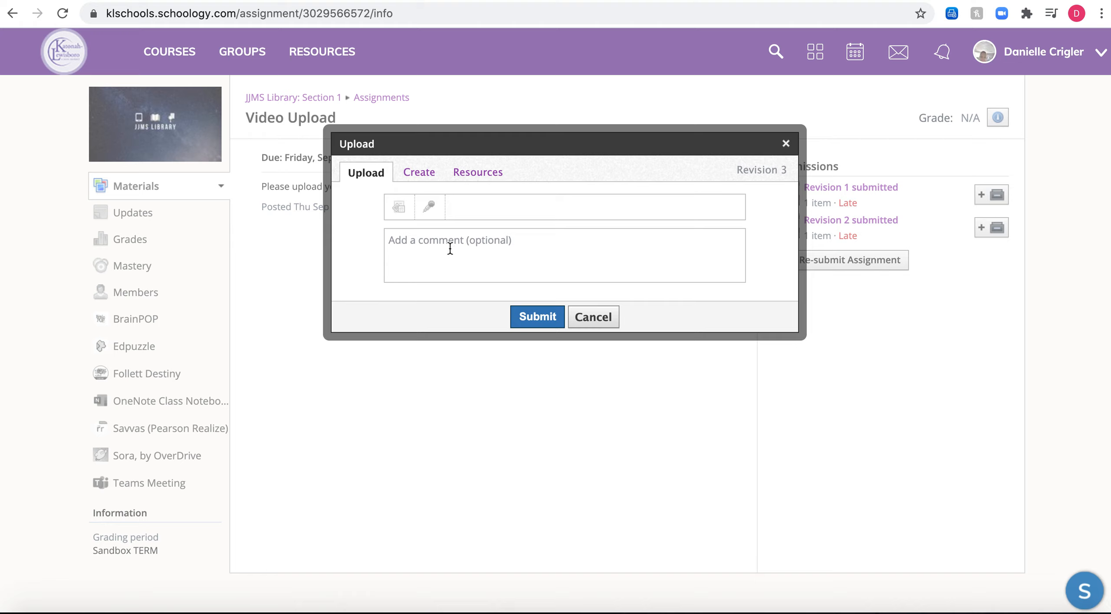
mouse_move(371, 195)
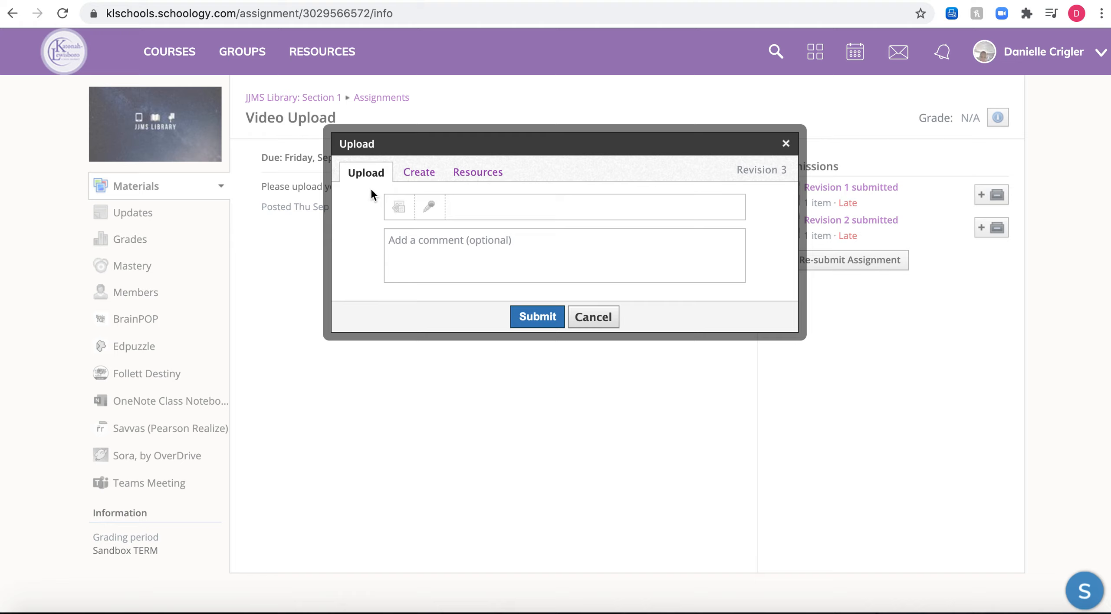
mouse_move(402, 183)
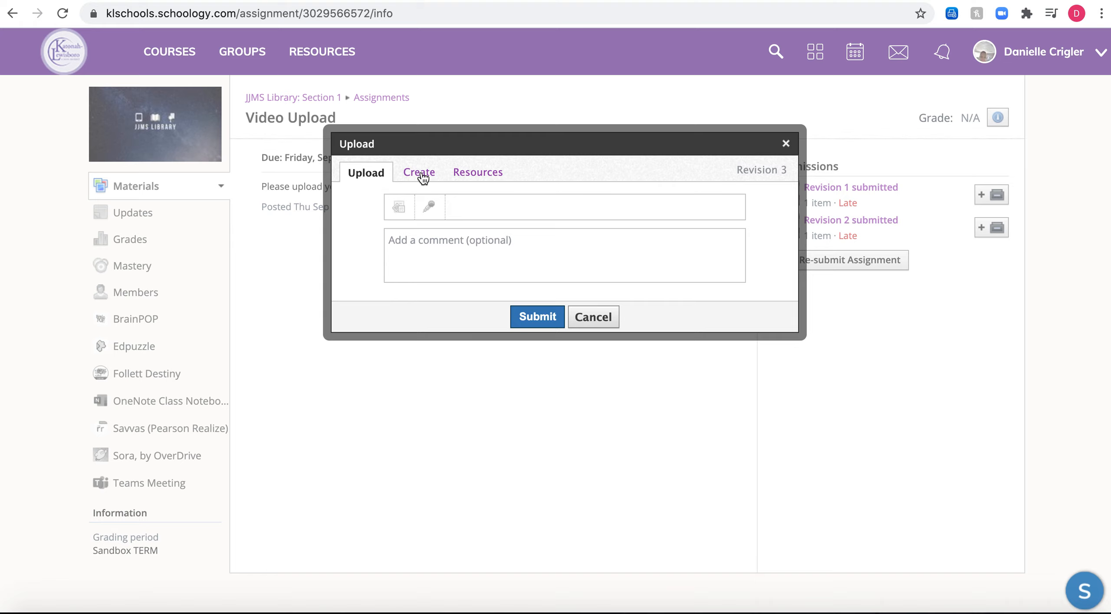
left_click(418, 173)
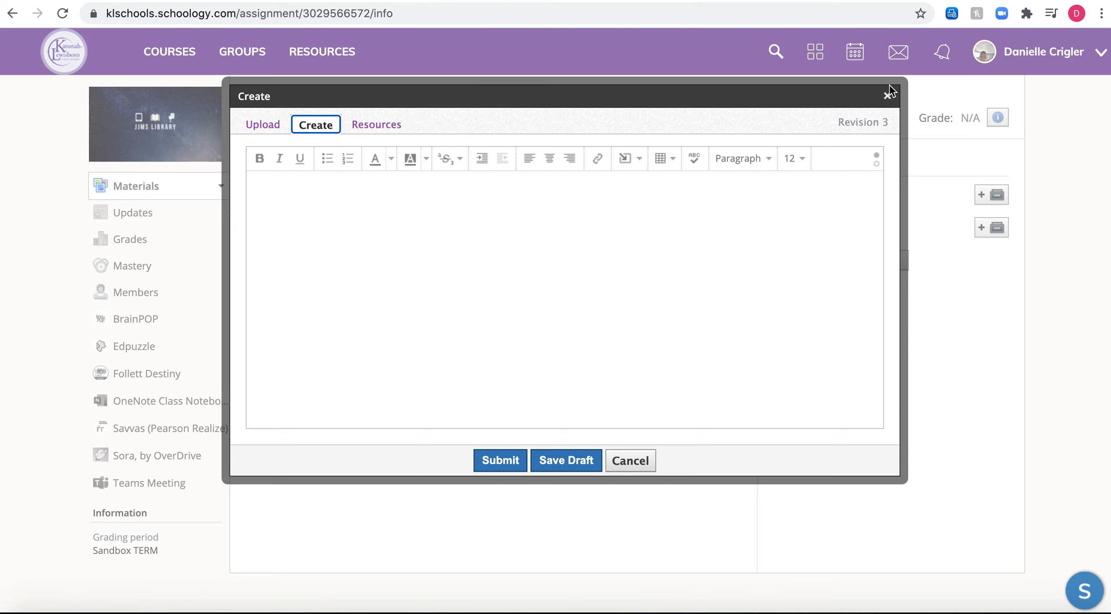
left_click(885, 97)
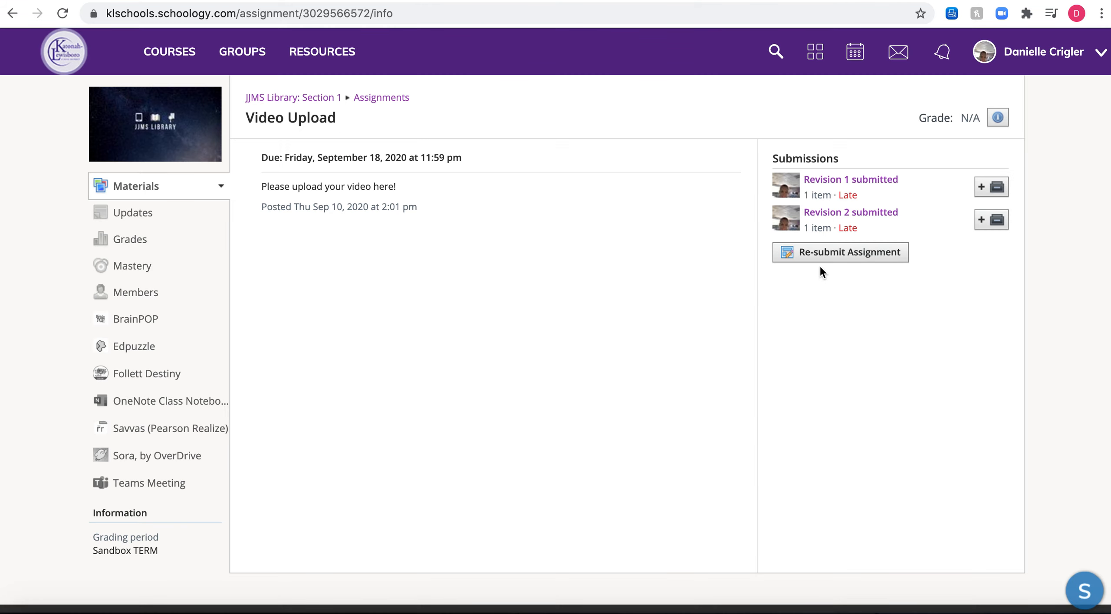
mouse_move(820, 257)
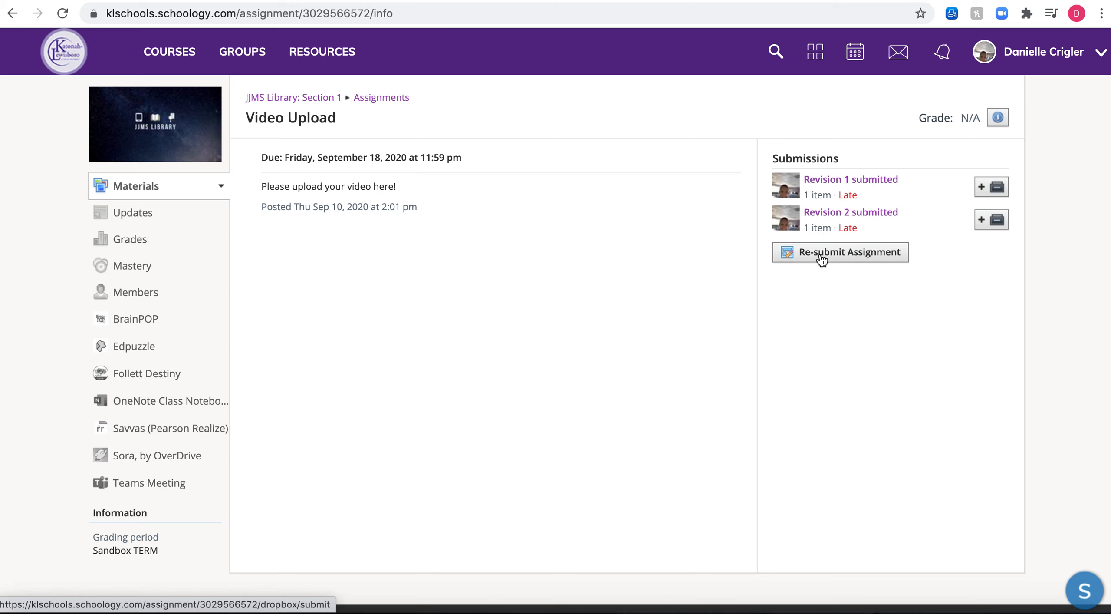
left_click(840, 253)
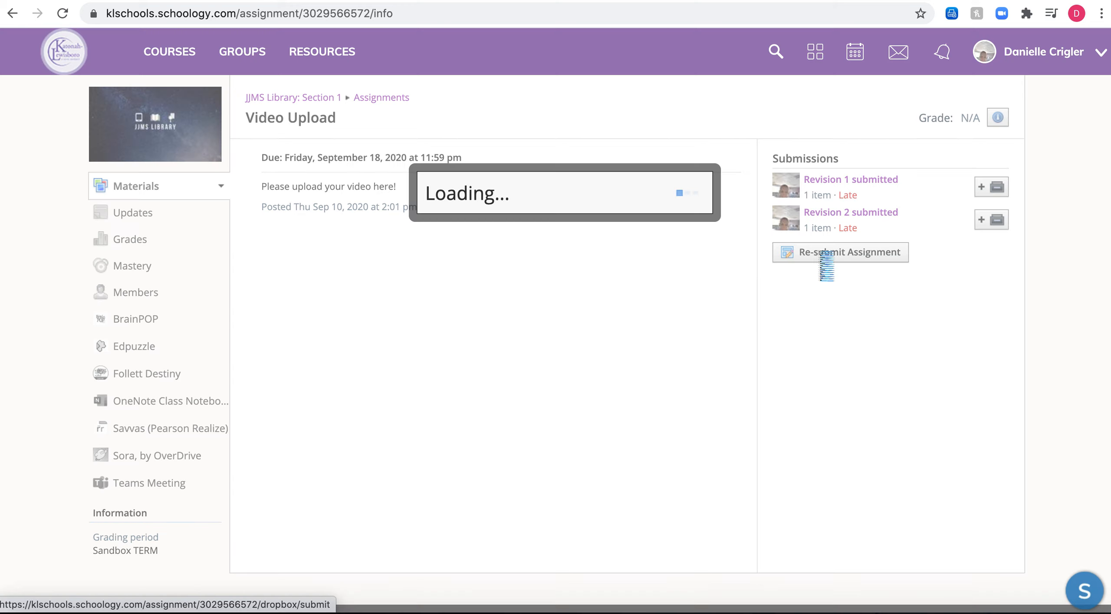
left_click(840, 253)
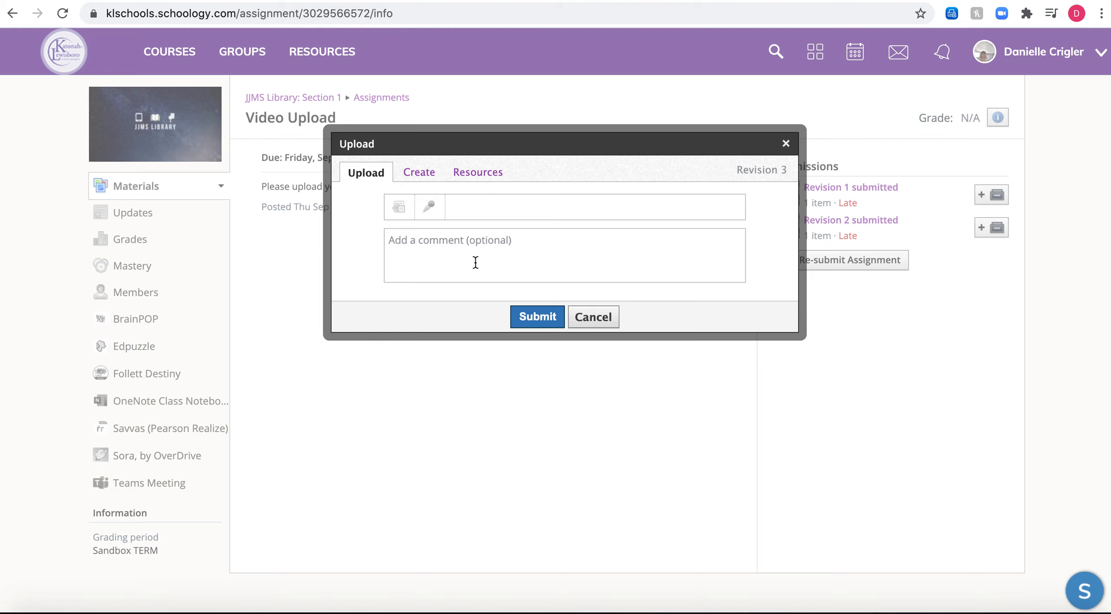
mouse_move(412, 176)
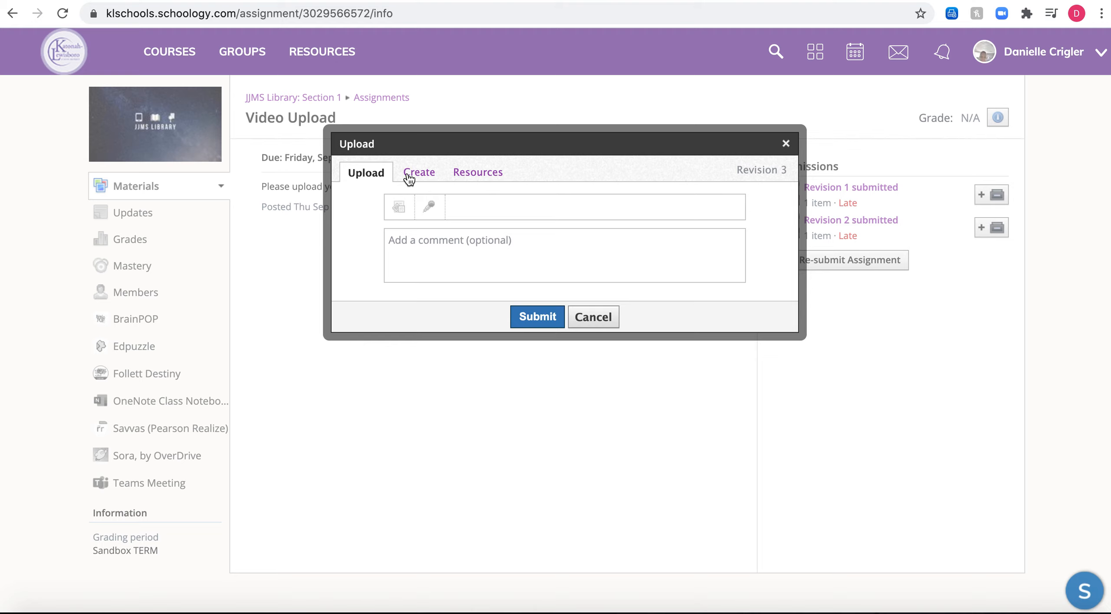
left_click(419, 172)
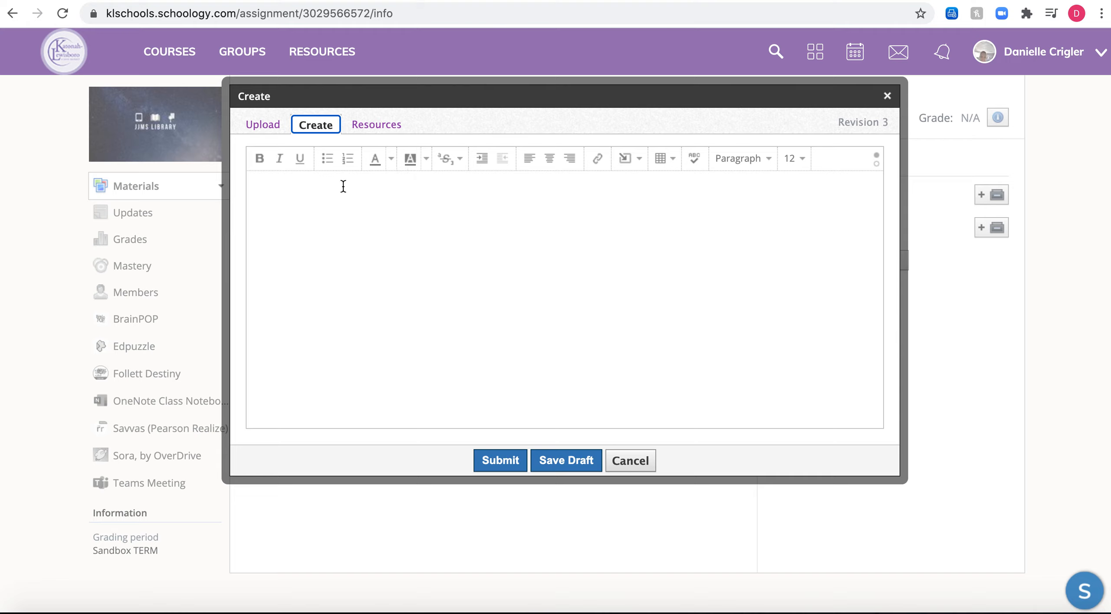
mouse_move(524, 222)
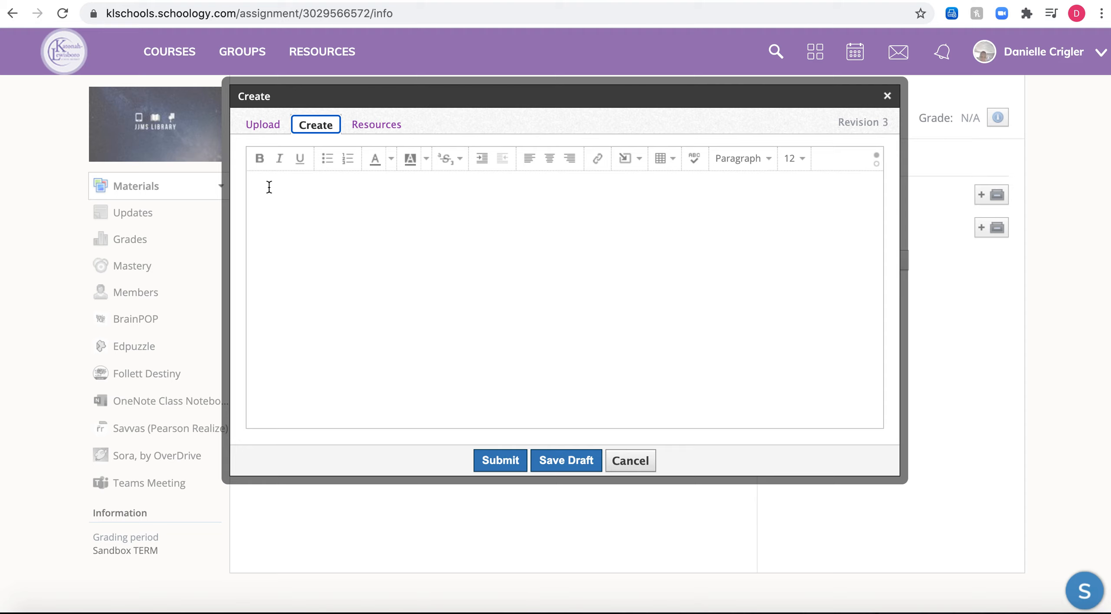
mouse_move(300, 159)
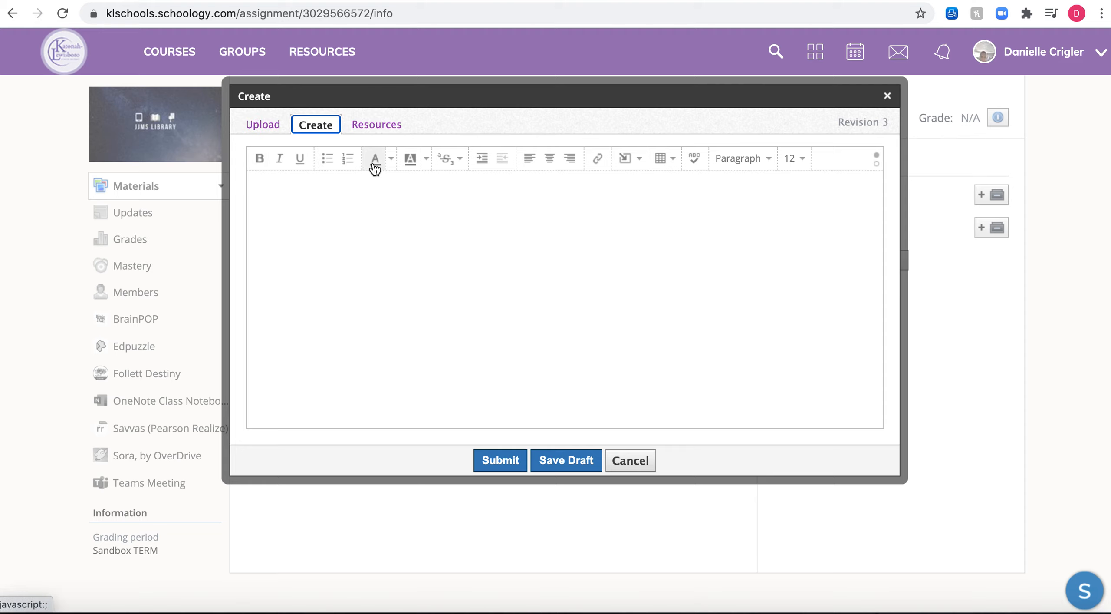
mouse_move(454, 162)
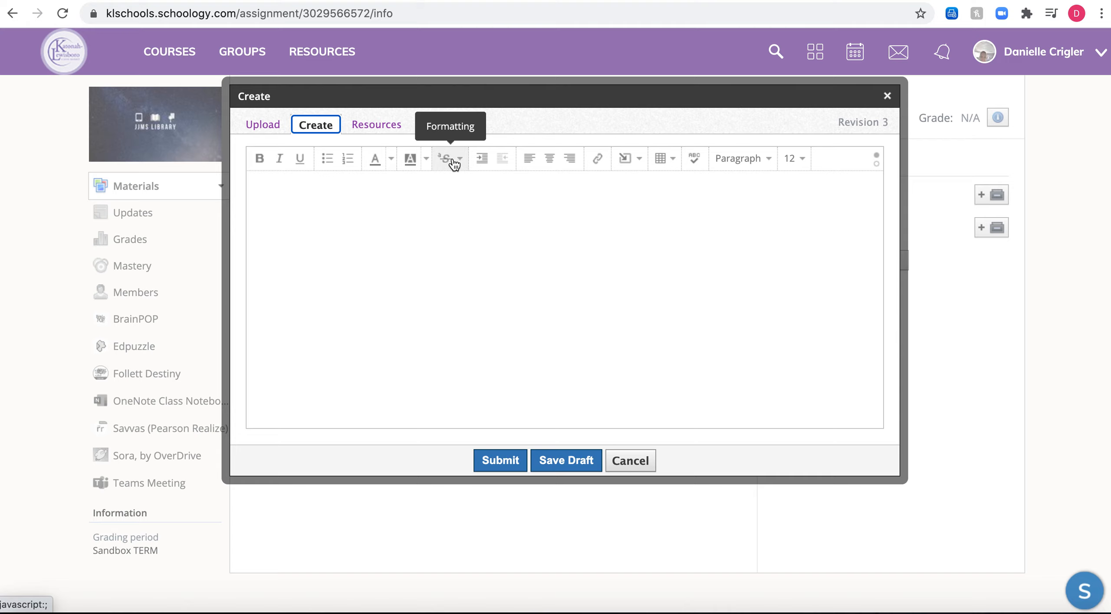
mouse_move(530, 159)
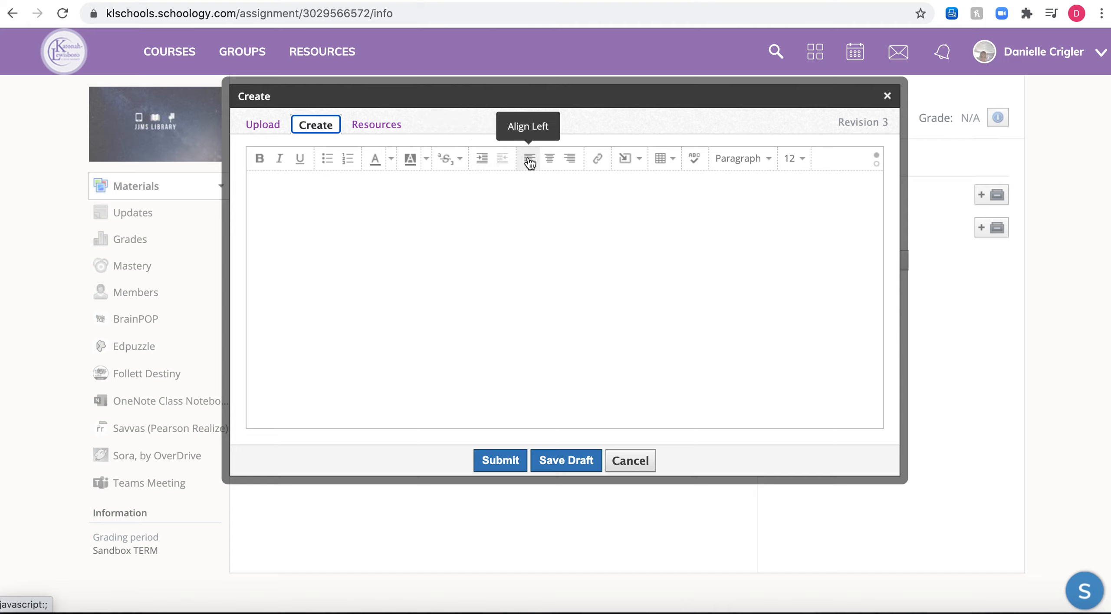
mouse_move(598, 160)
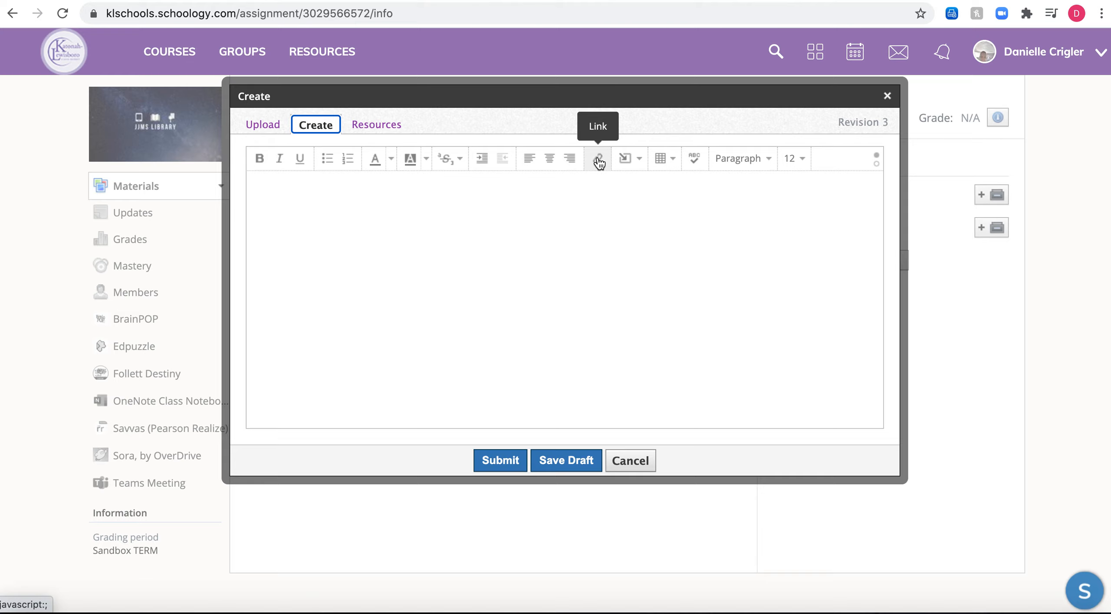
mouse_move(606, 169)
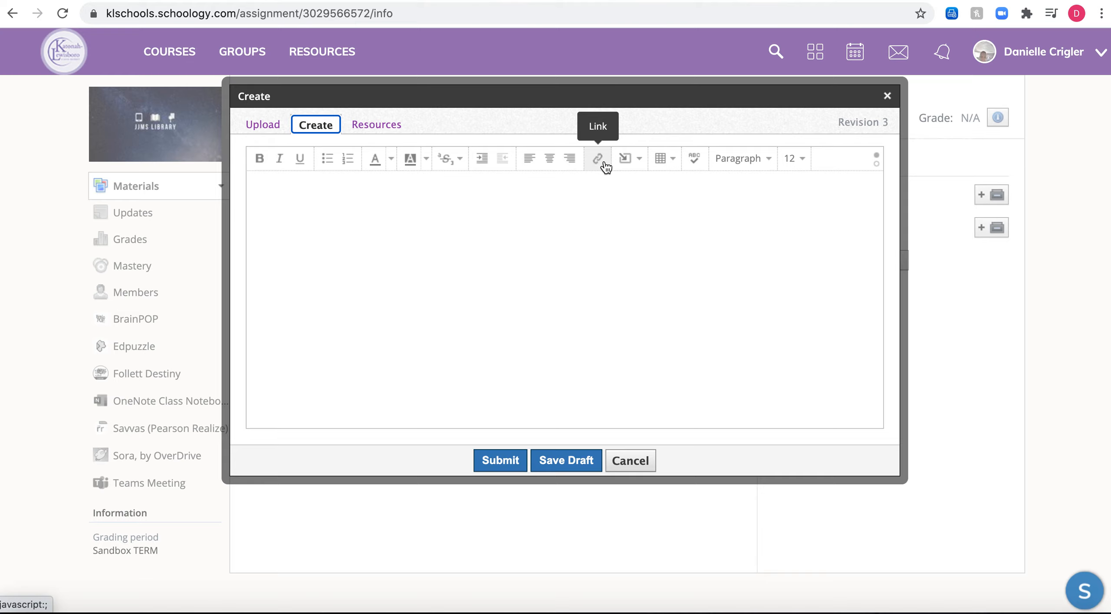
left_click(598, 159)
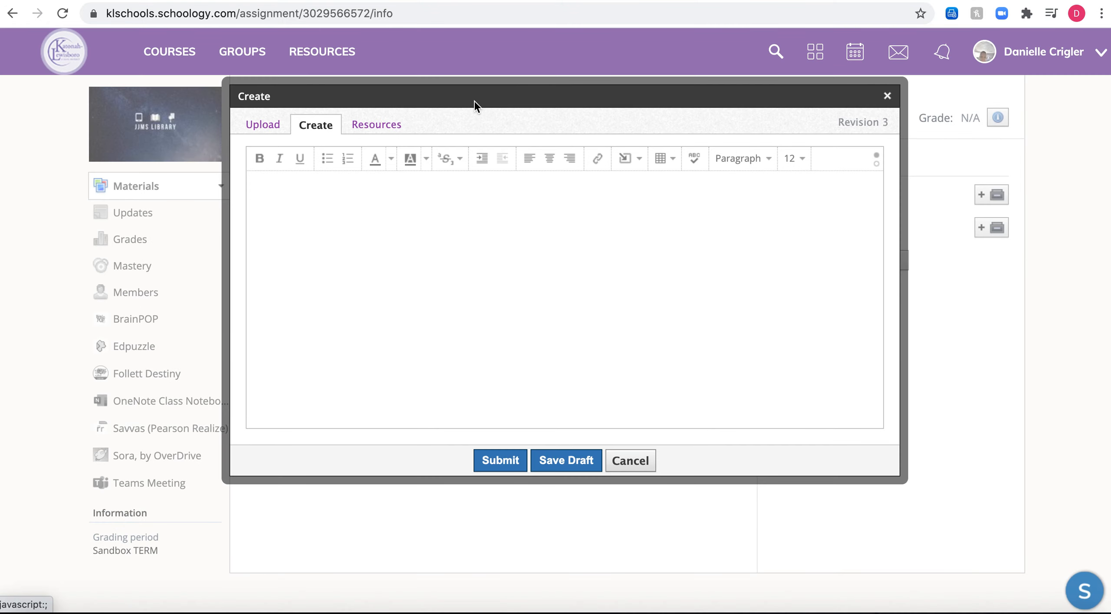
mouse_move(326, 159)
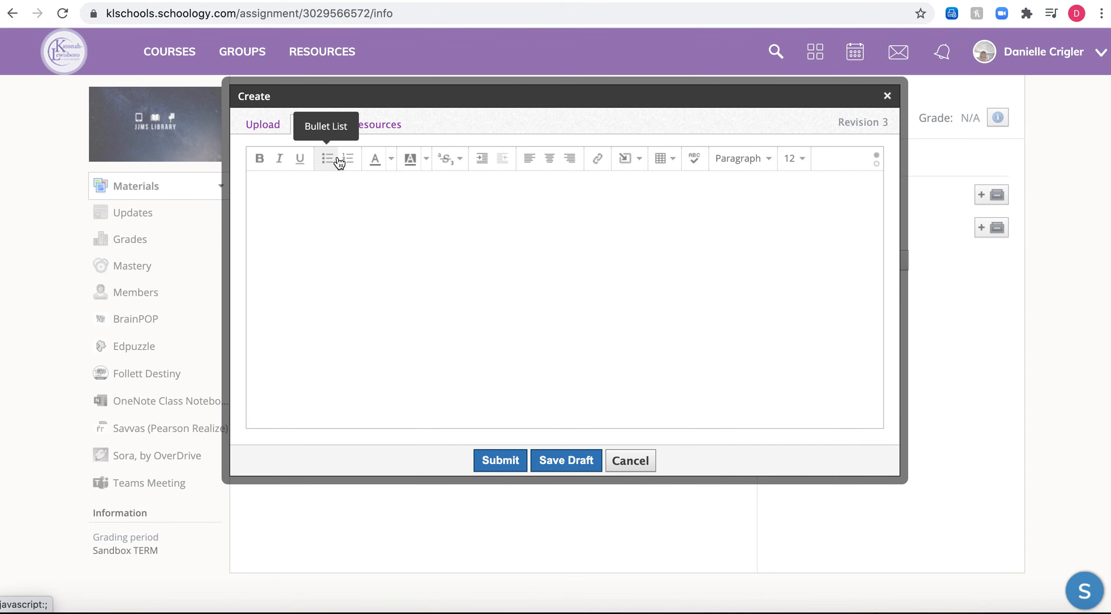
mouse_move(480, 160)
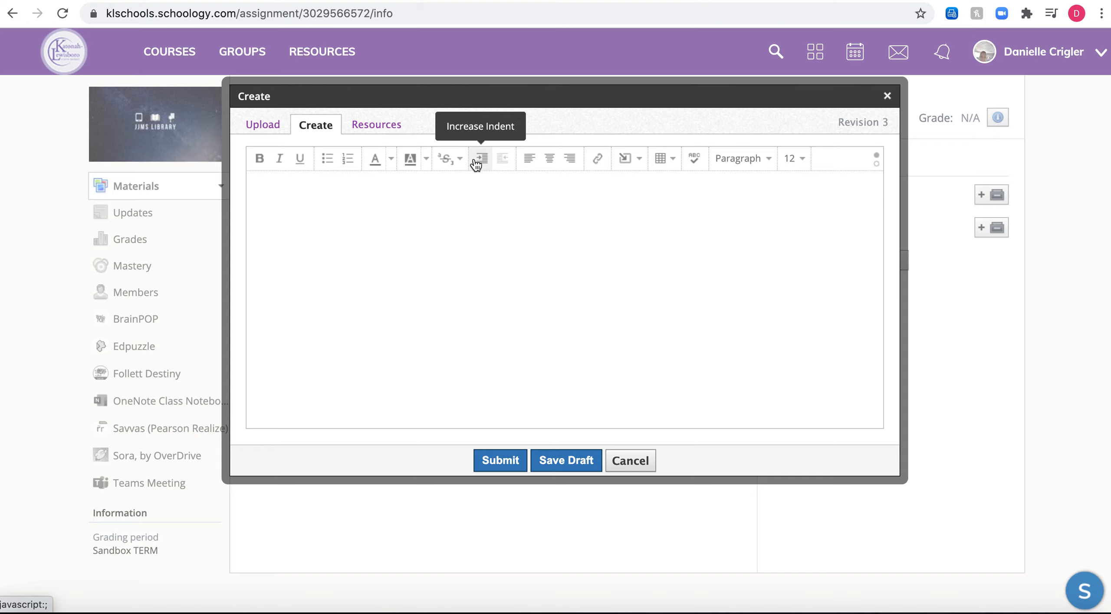
mouse_move(596, 165)
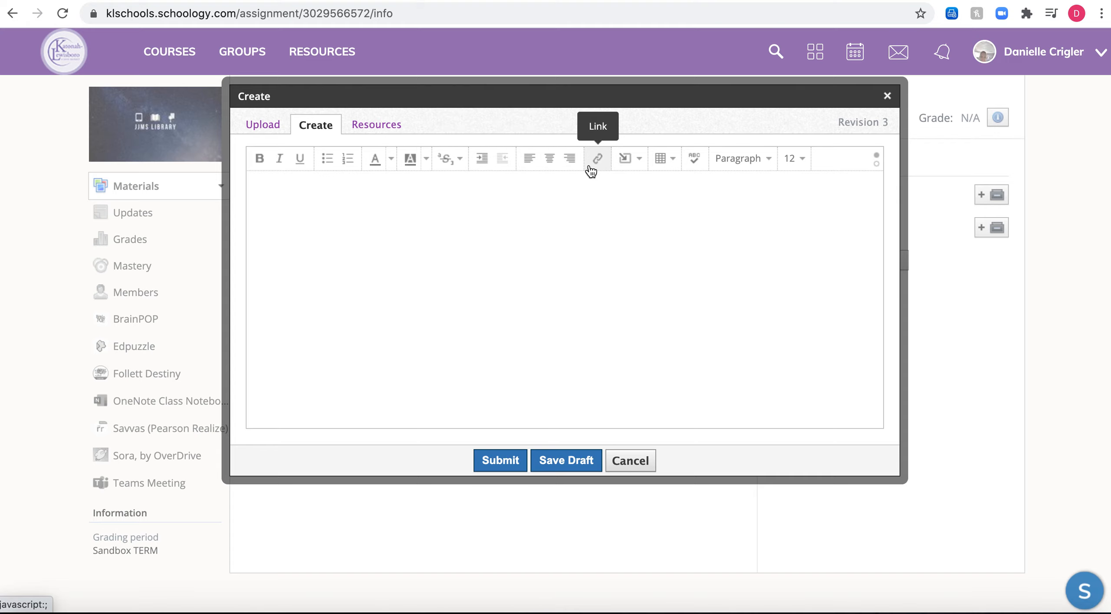
Switch the browser to the Padlet dashboard page
left_click(597, 159)
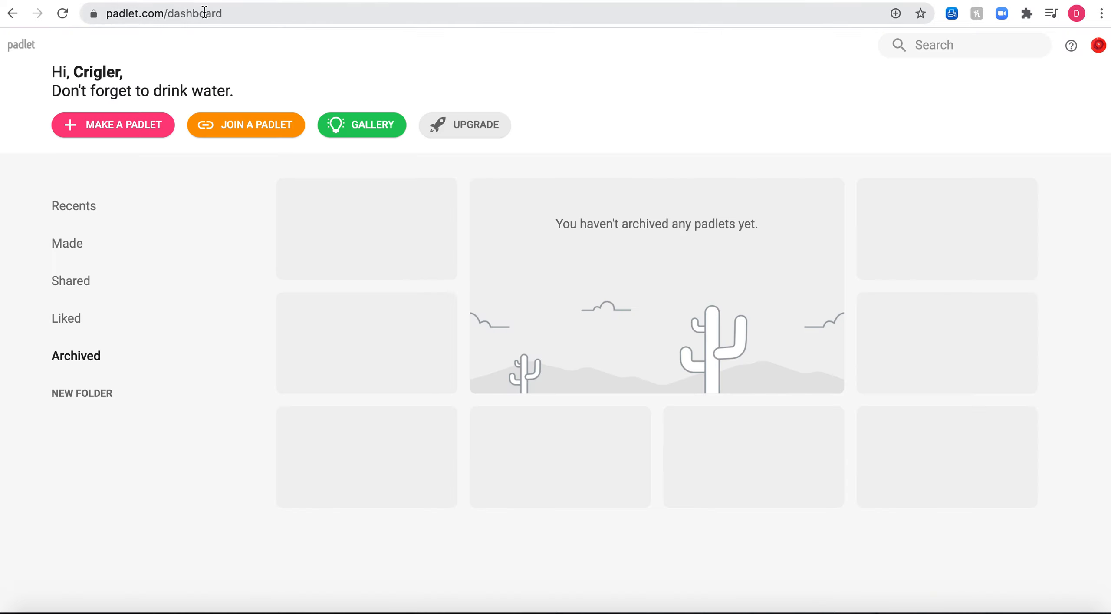
Select the full padlet.com/dashboard address in the address bar and copy it
left_click(184, 13)
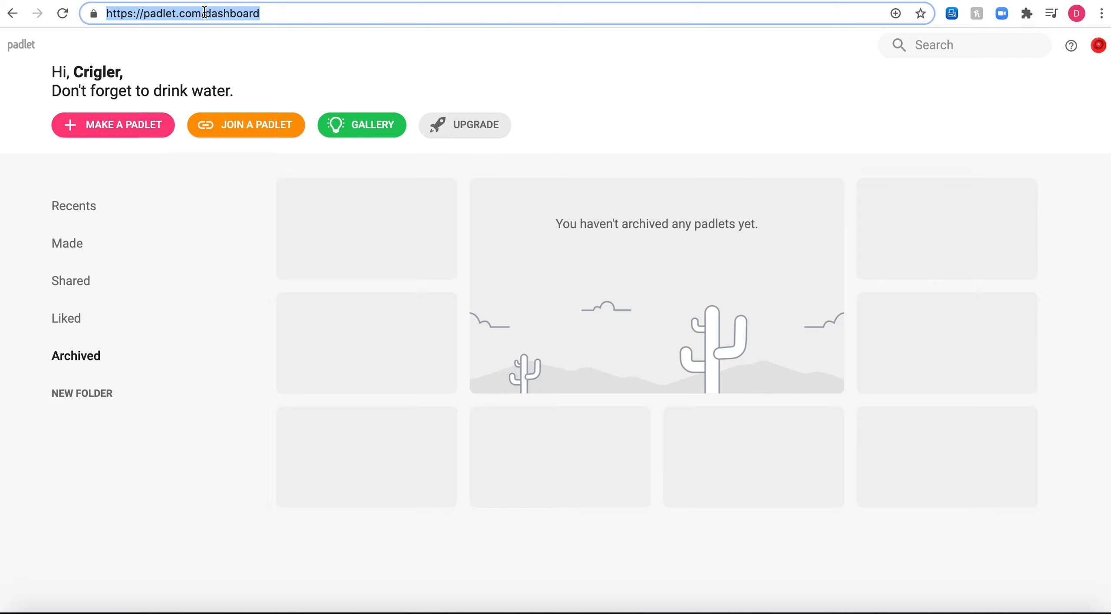
left_click(268, 13)
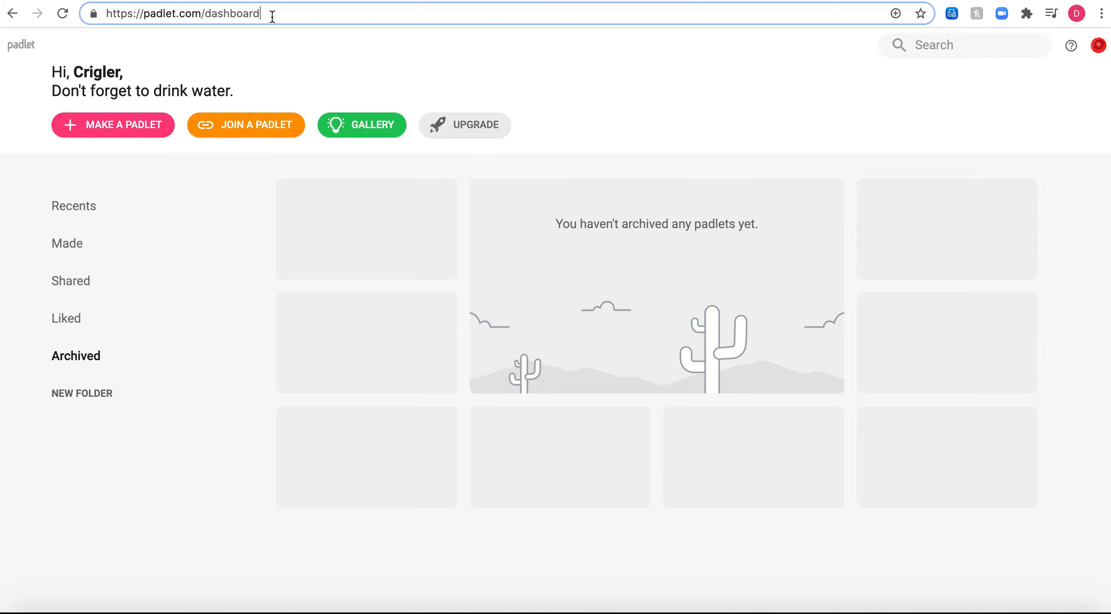
triple_click(182, 13)
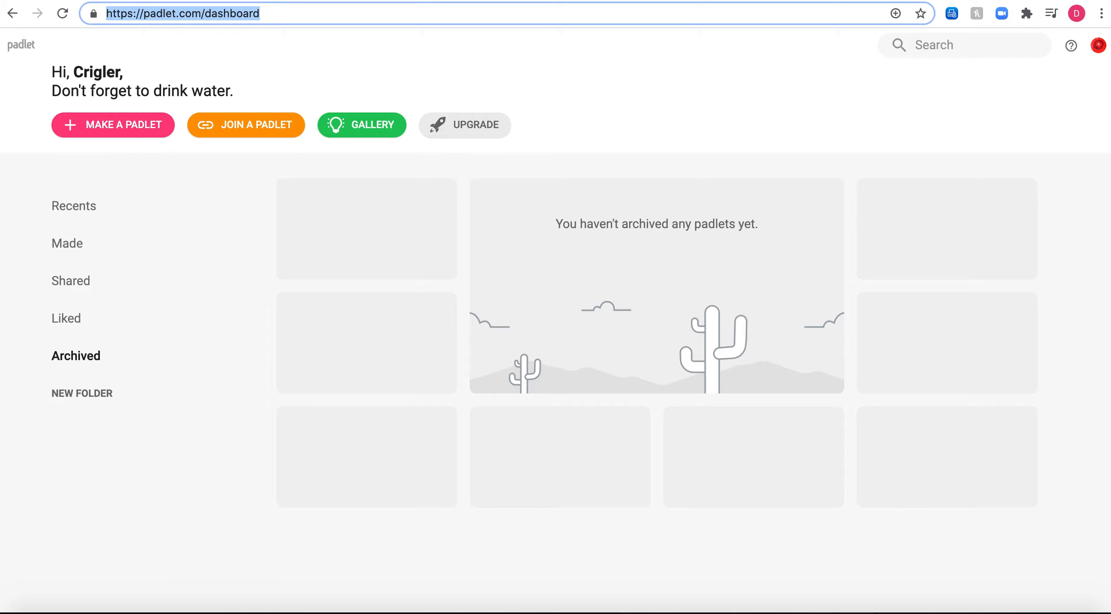
right_click(157, 13)
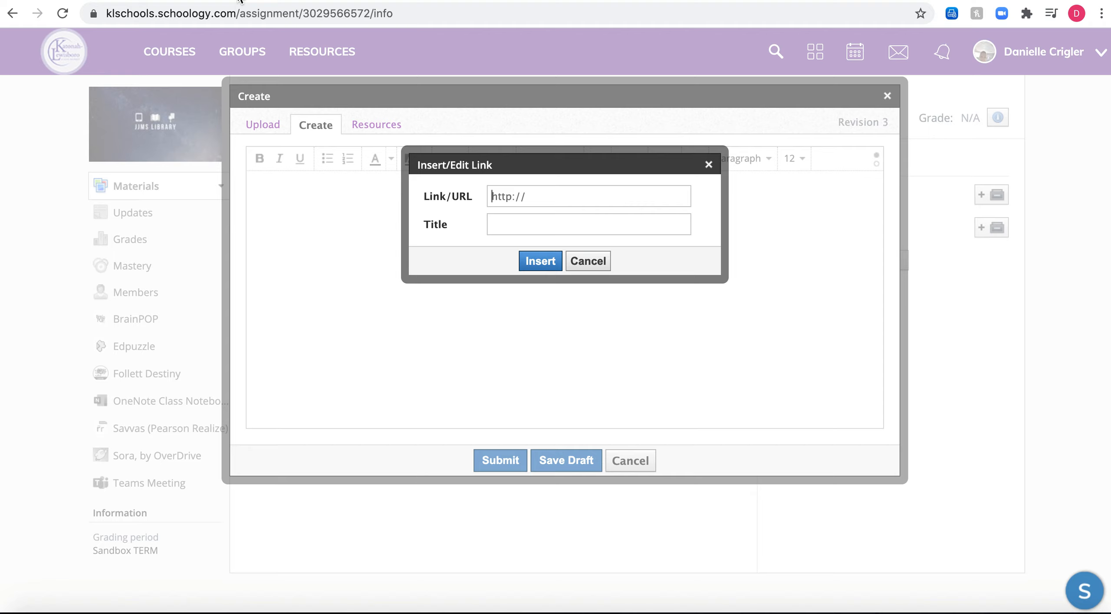
mouse_move(613, 187)
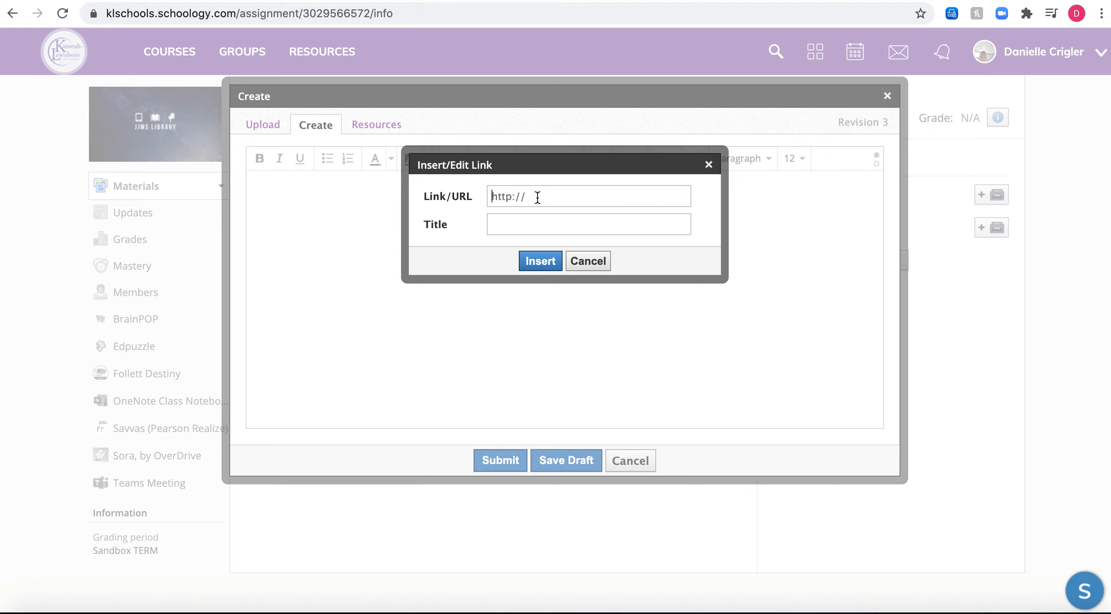
type("https://padlet.com/dashboard")
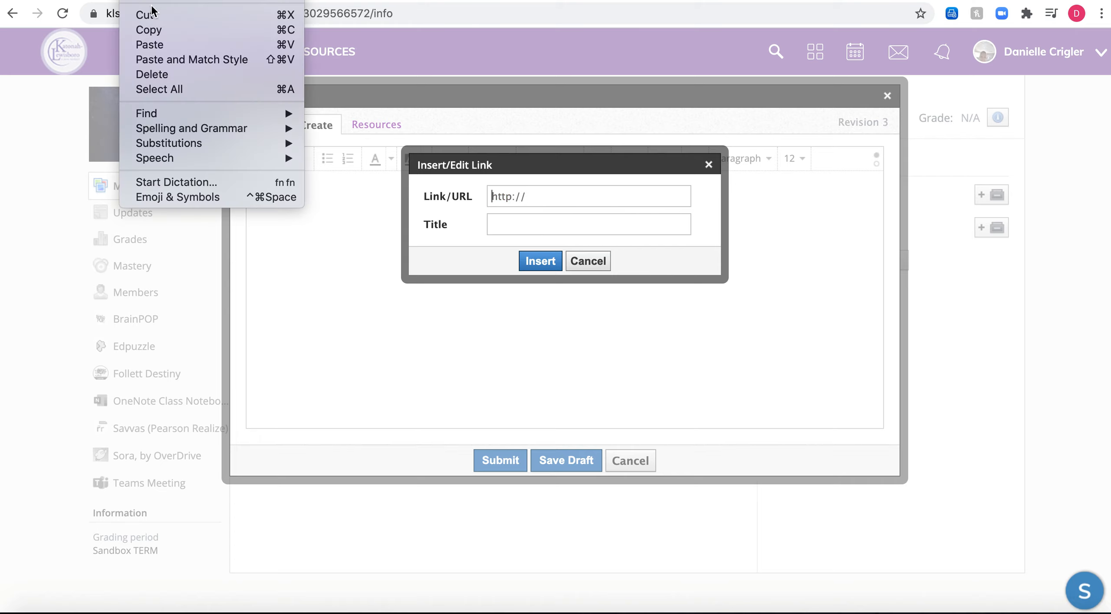
mouse_move(164, 45)
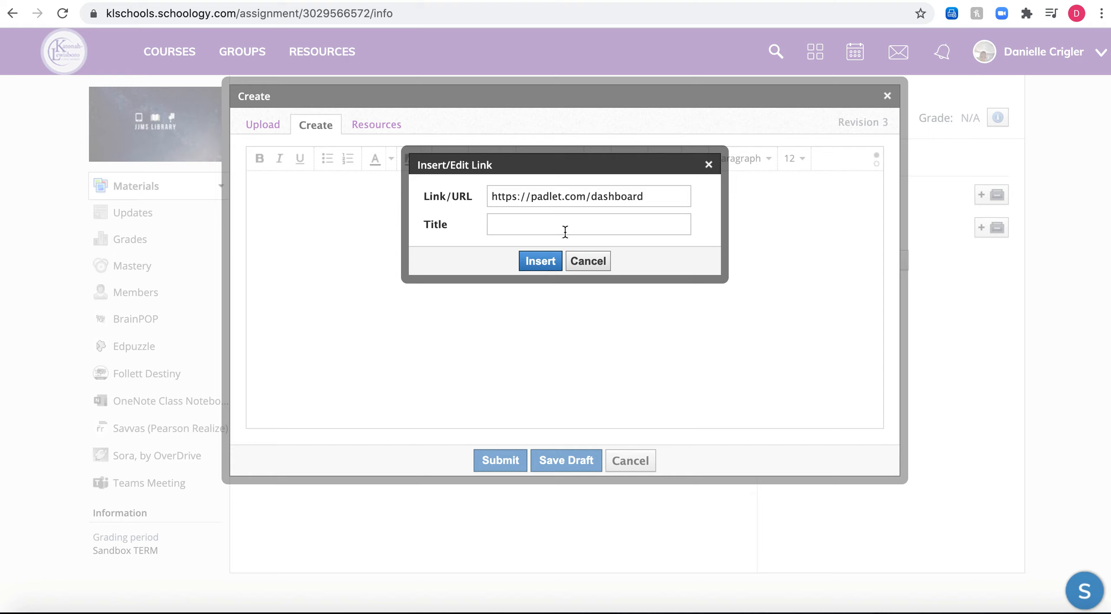
type("Civil War")
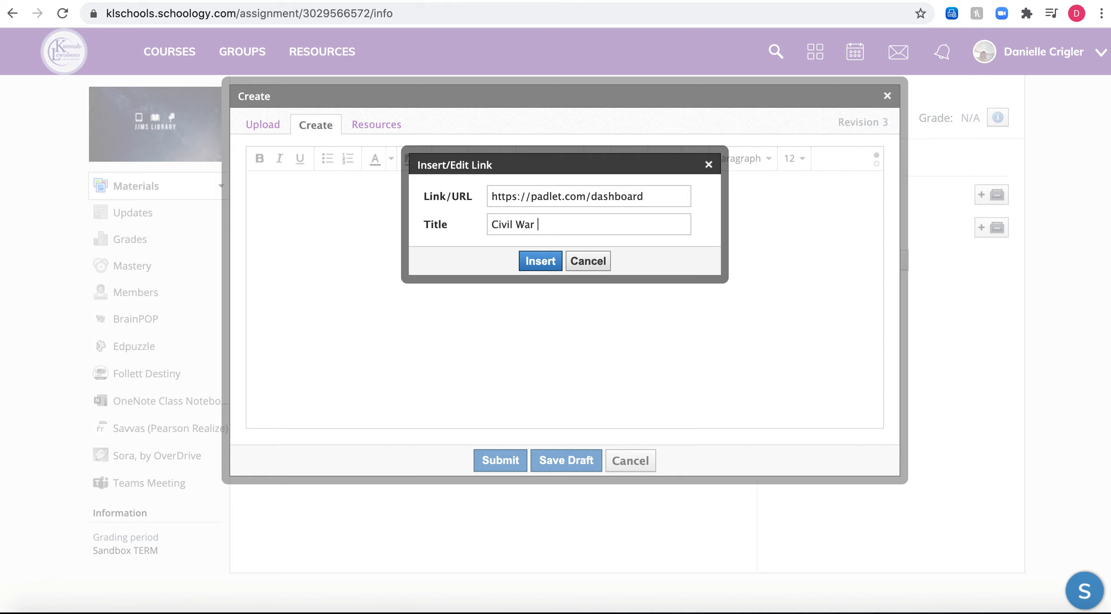
type("Time")
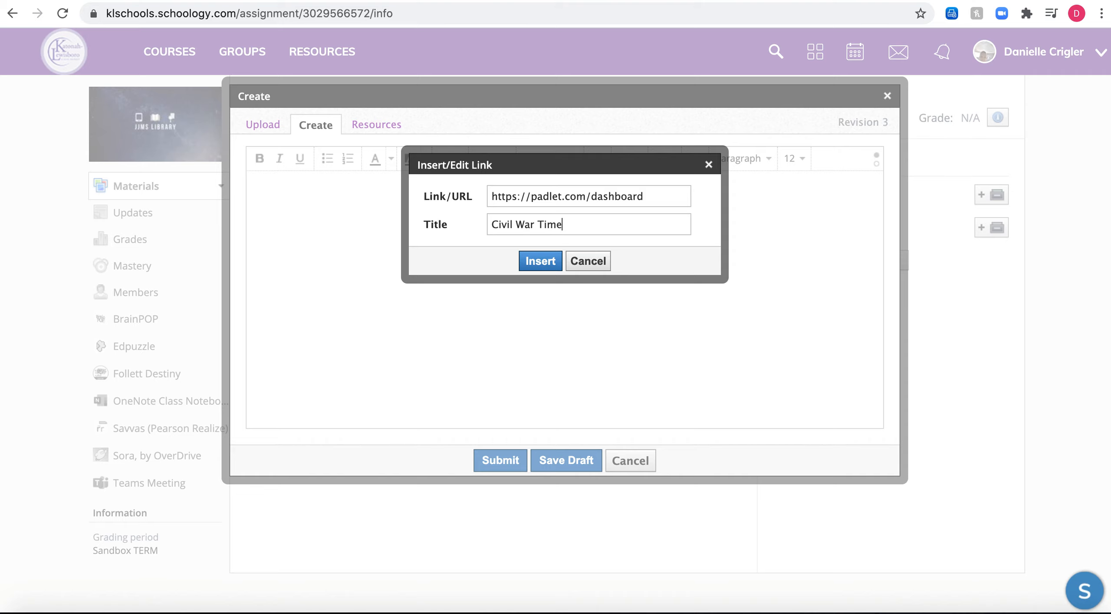
type("line")
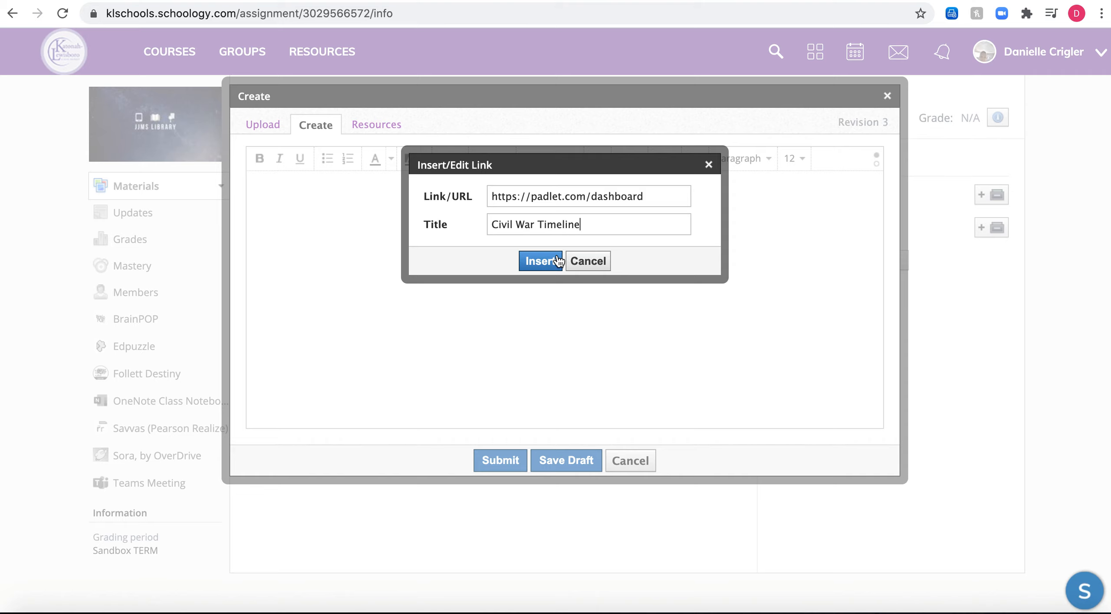
Insert the Civil War Timeline link into the text and test that it opens in a new tab
left_click(540, 262)
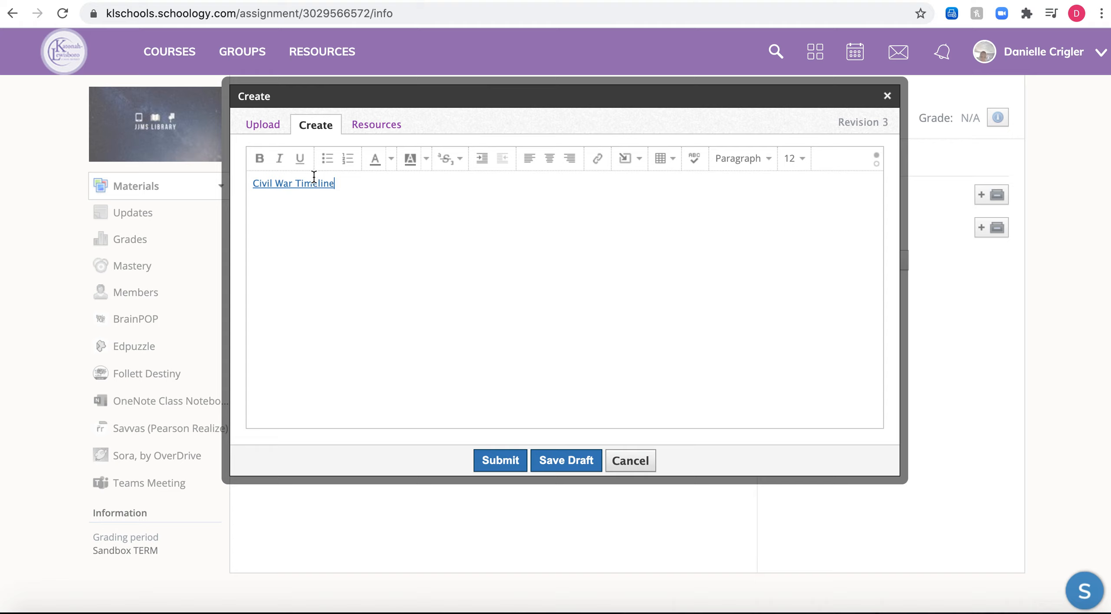
mouse_move(280, 186)
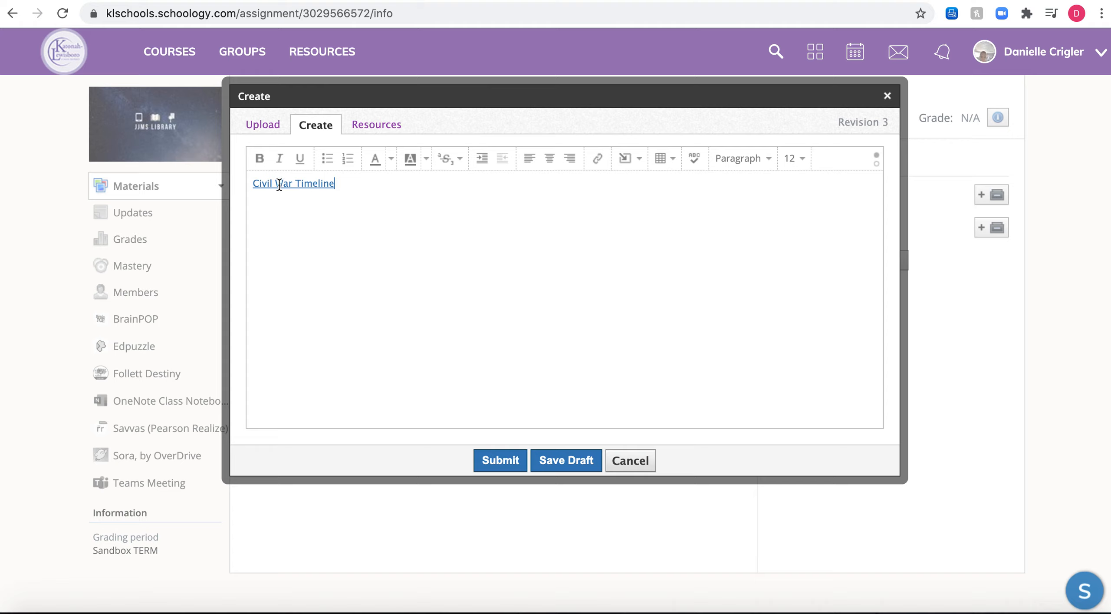
mouse_move(288, 188)
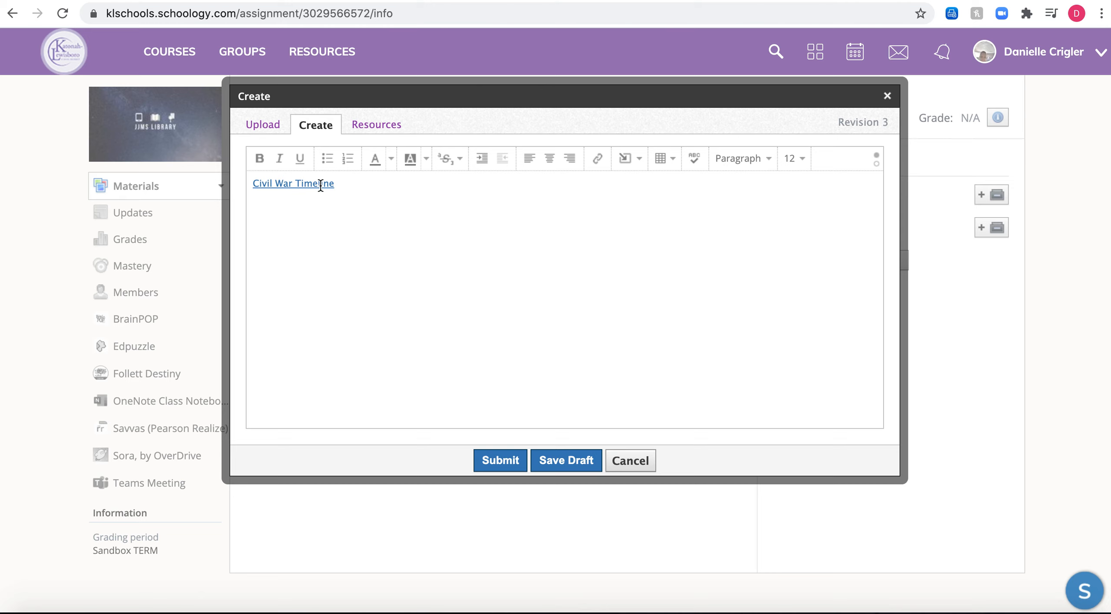
right_click(315, 183)
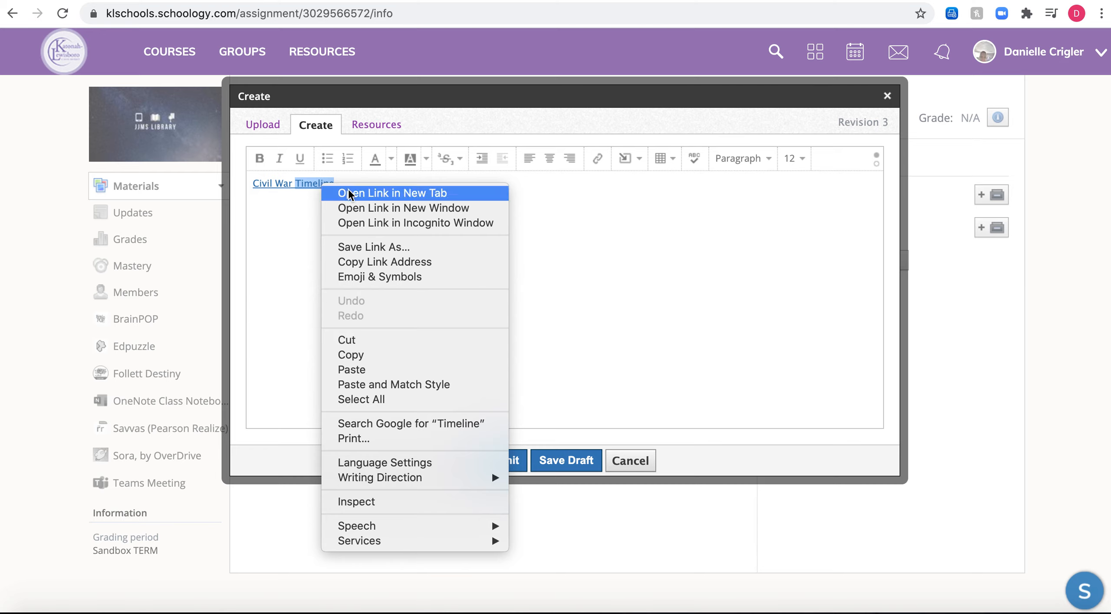
left_click(369, 232)
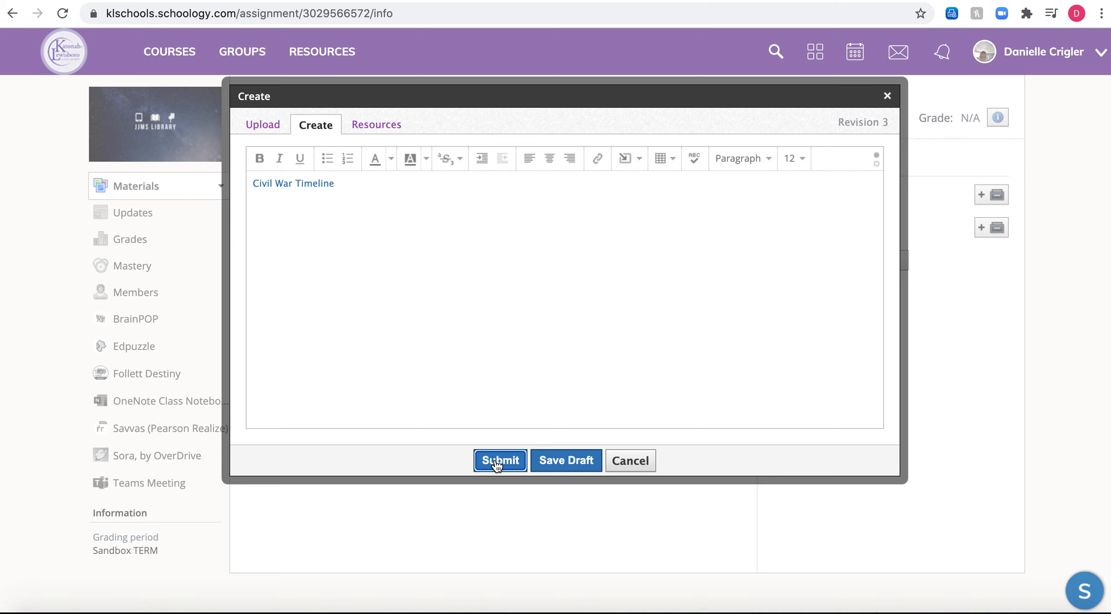
Submit revision 3 and open the submitted Revision 3 entry for review
left_click(500, 460)
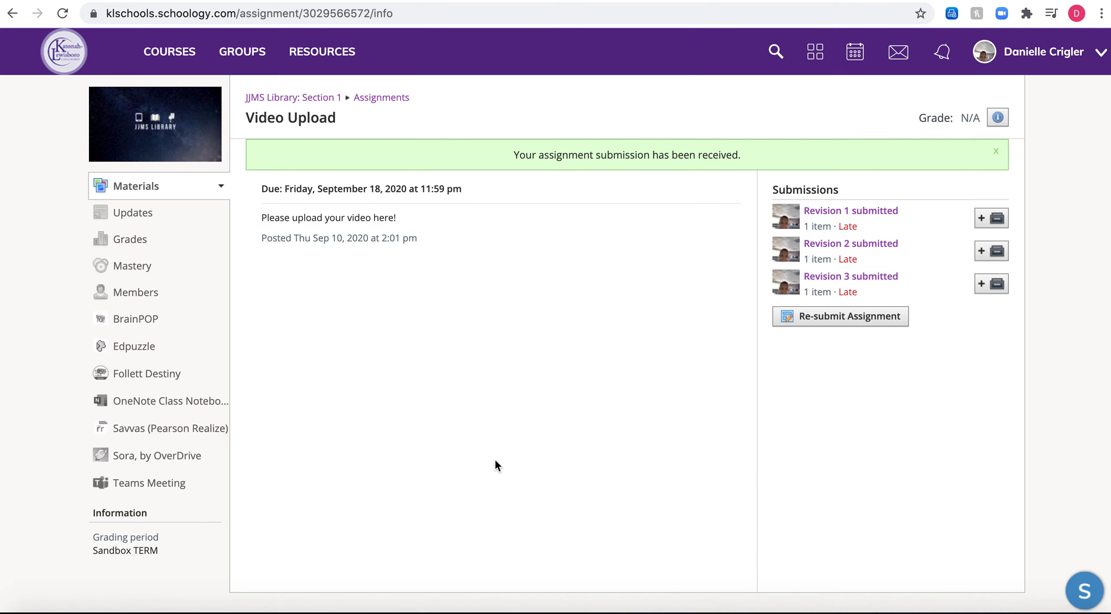
mouse_move(819, 330)
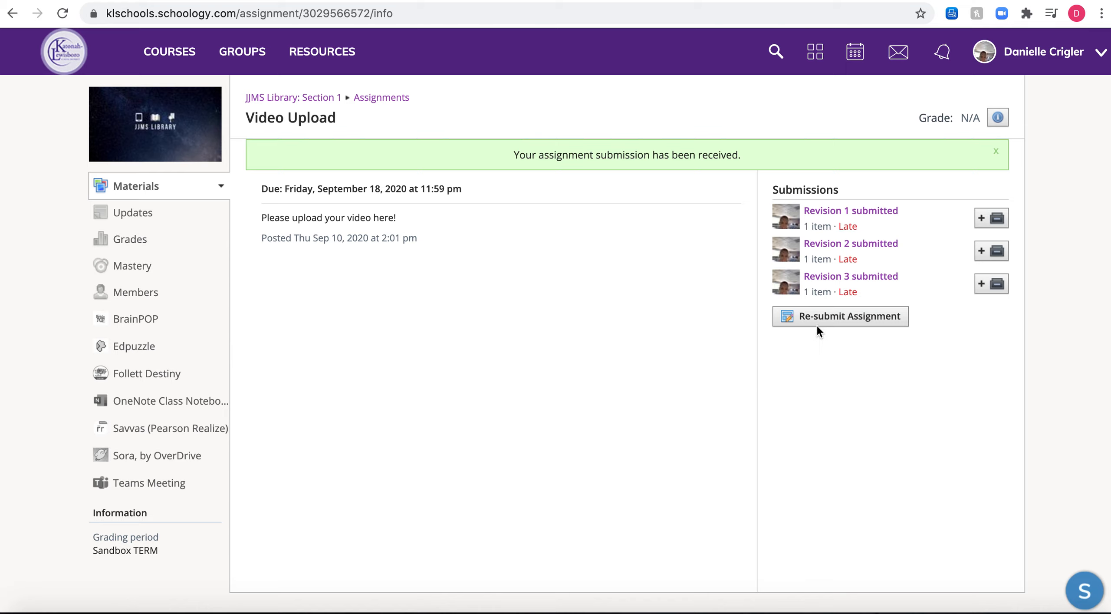
mouse_move(895, 280)
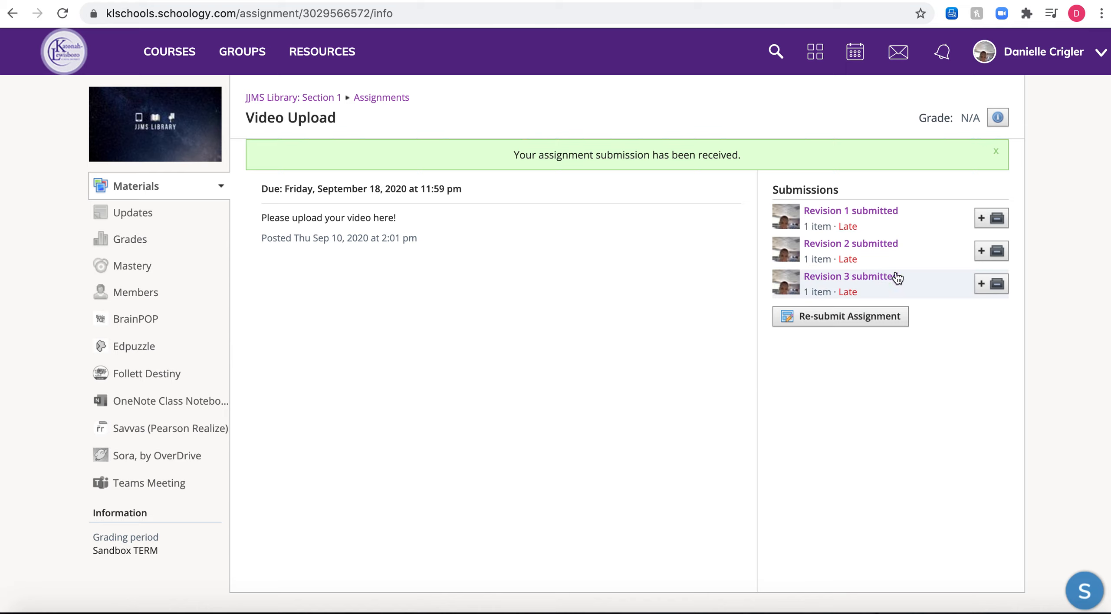
left_click(849, 276)
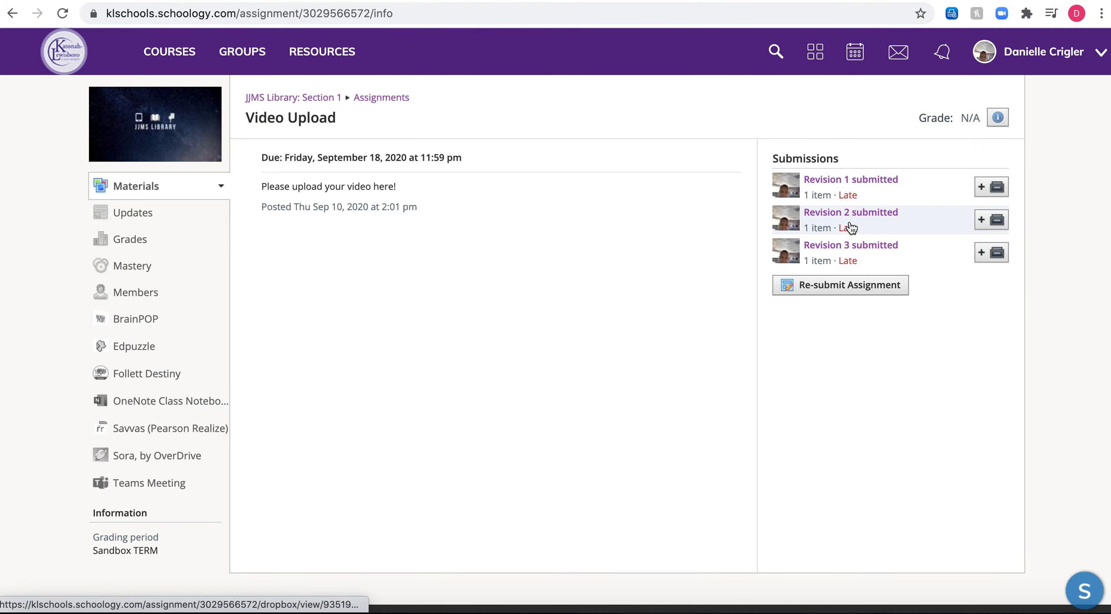
mouse_move(840, 193)
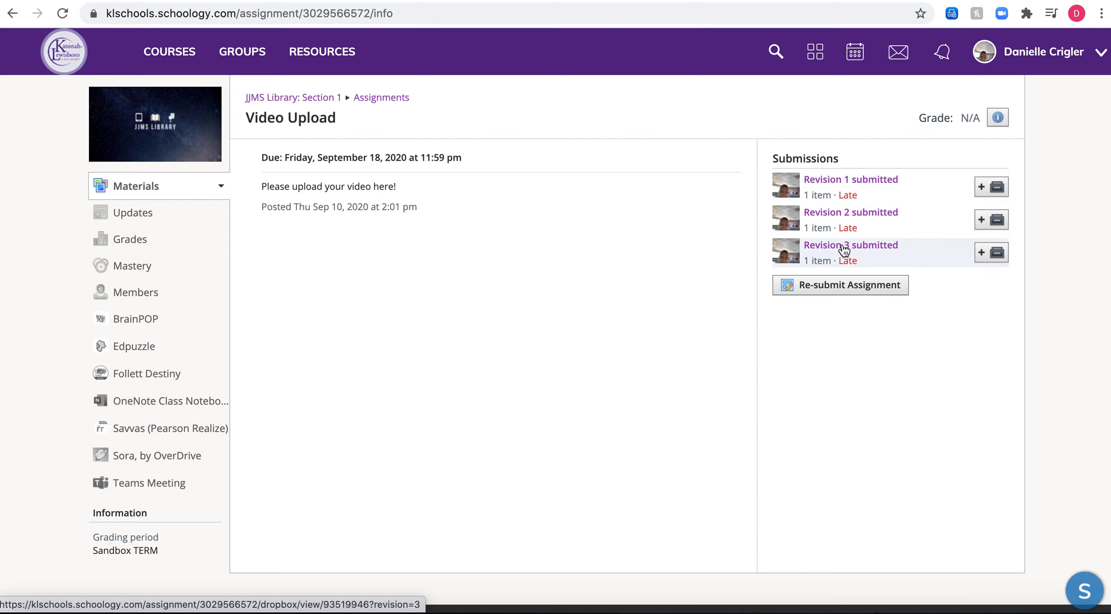
left_click(851, 245)
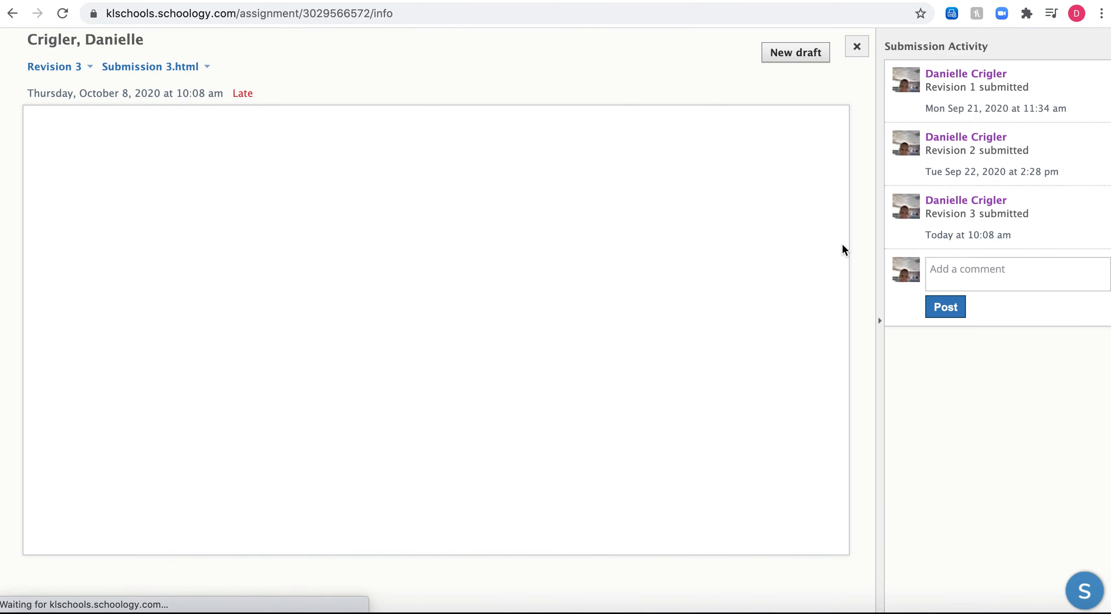